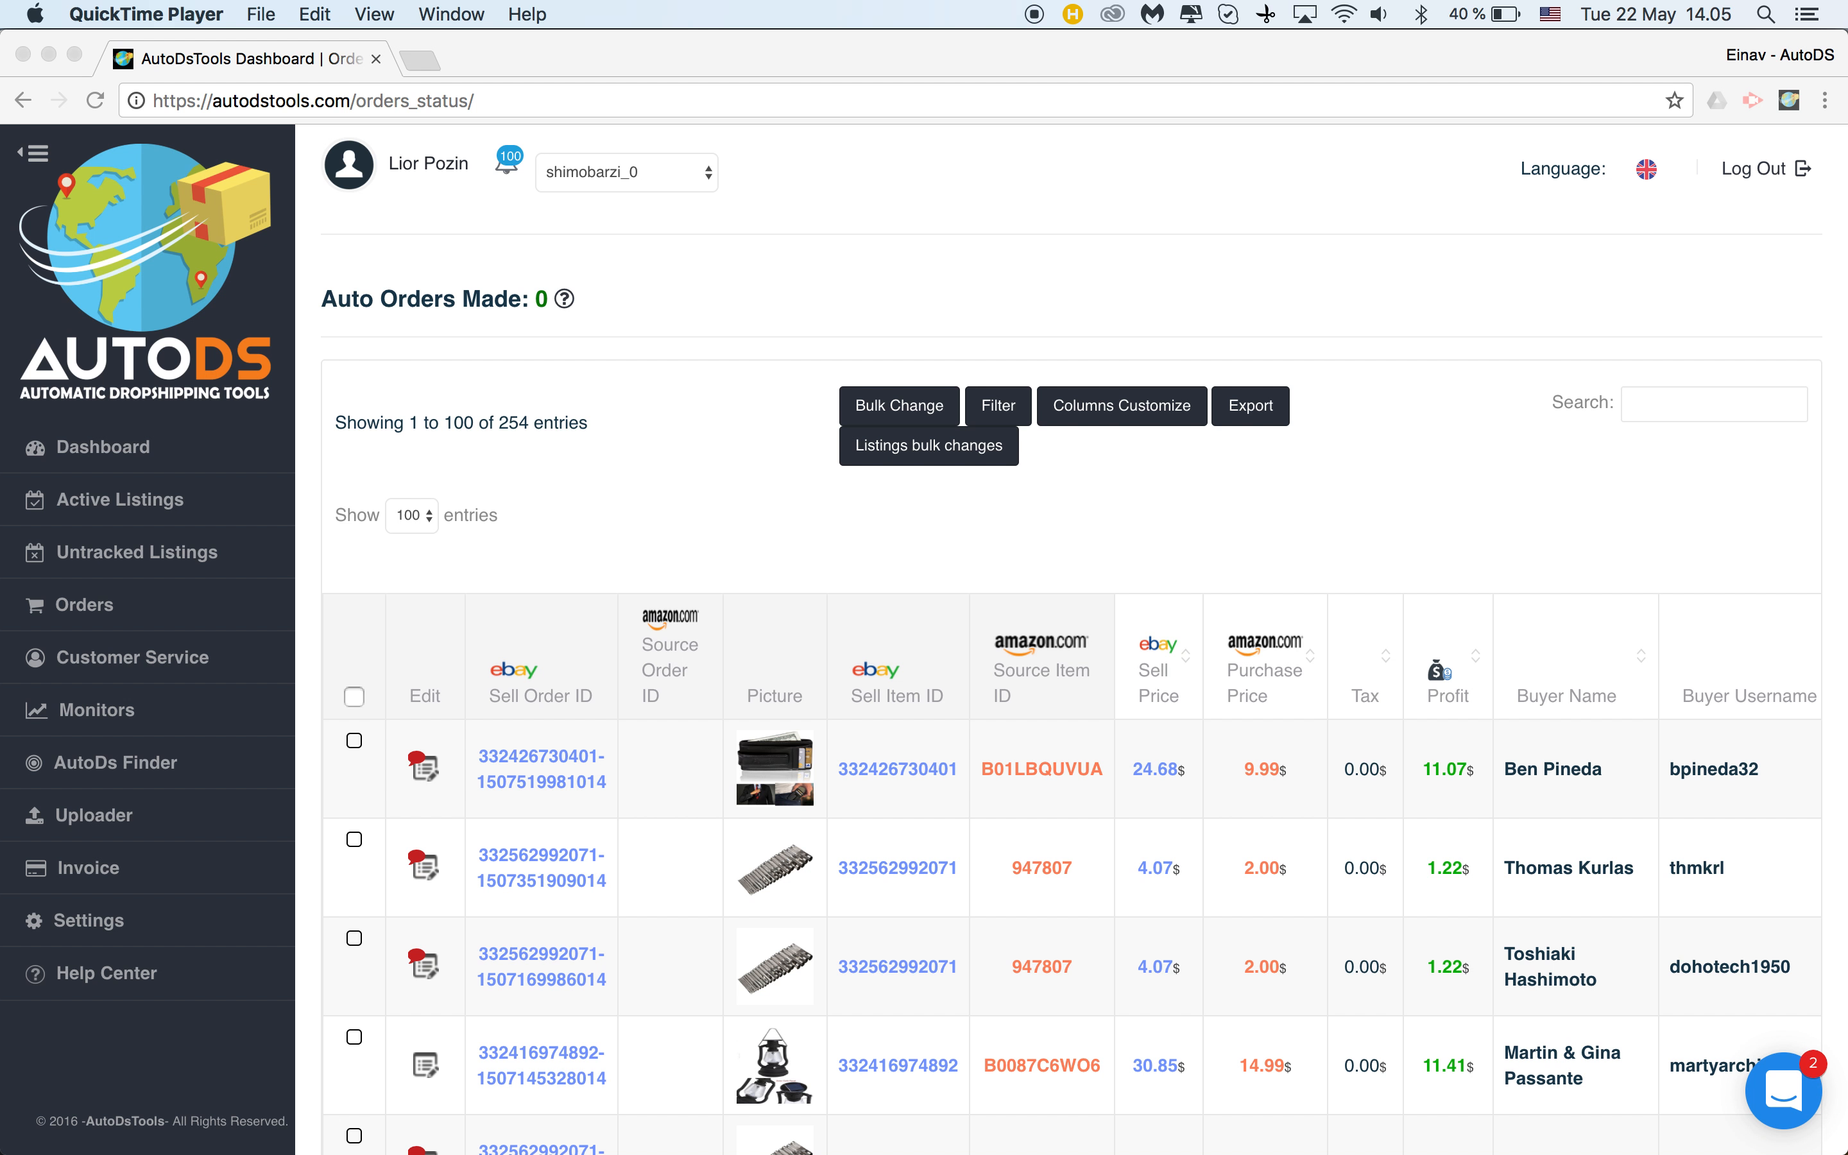
{"action": "mouse_move", "coordinate": [821, 366]}
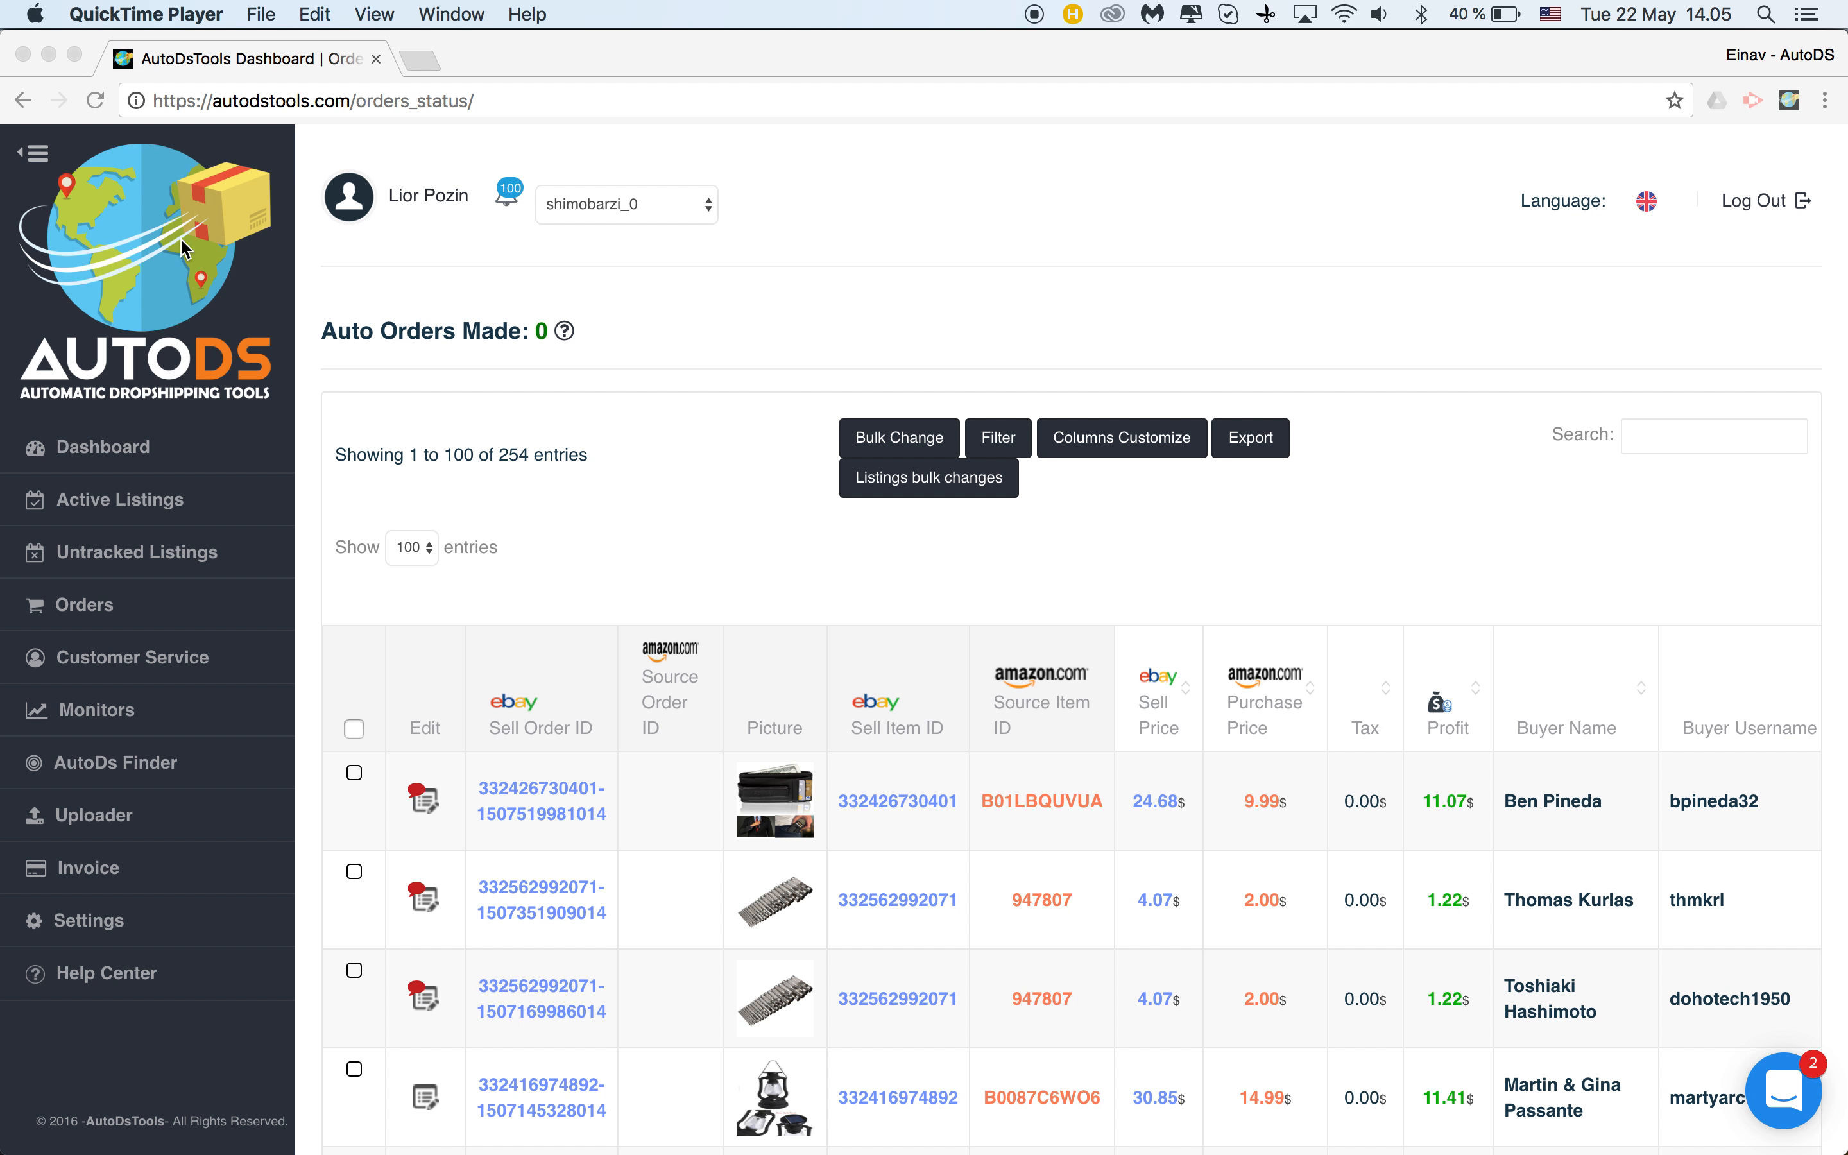
{"action": "mouse_move", "coordinate": [99, 590]}
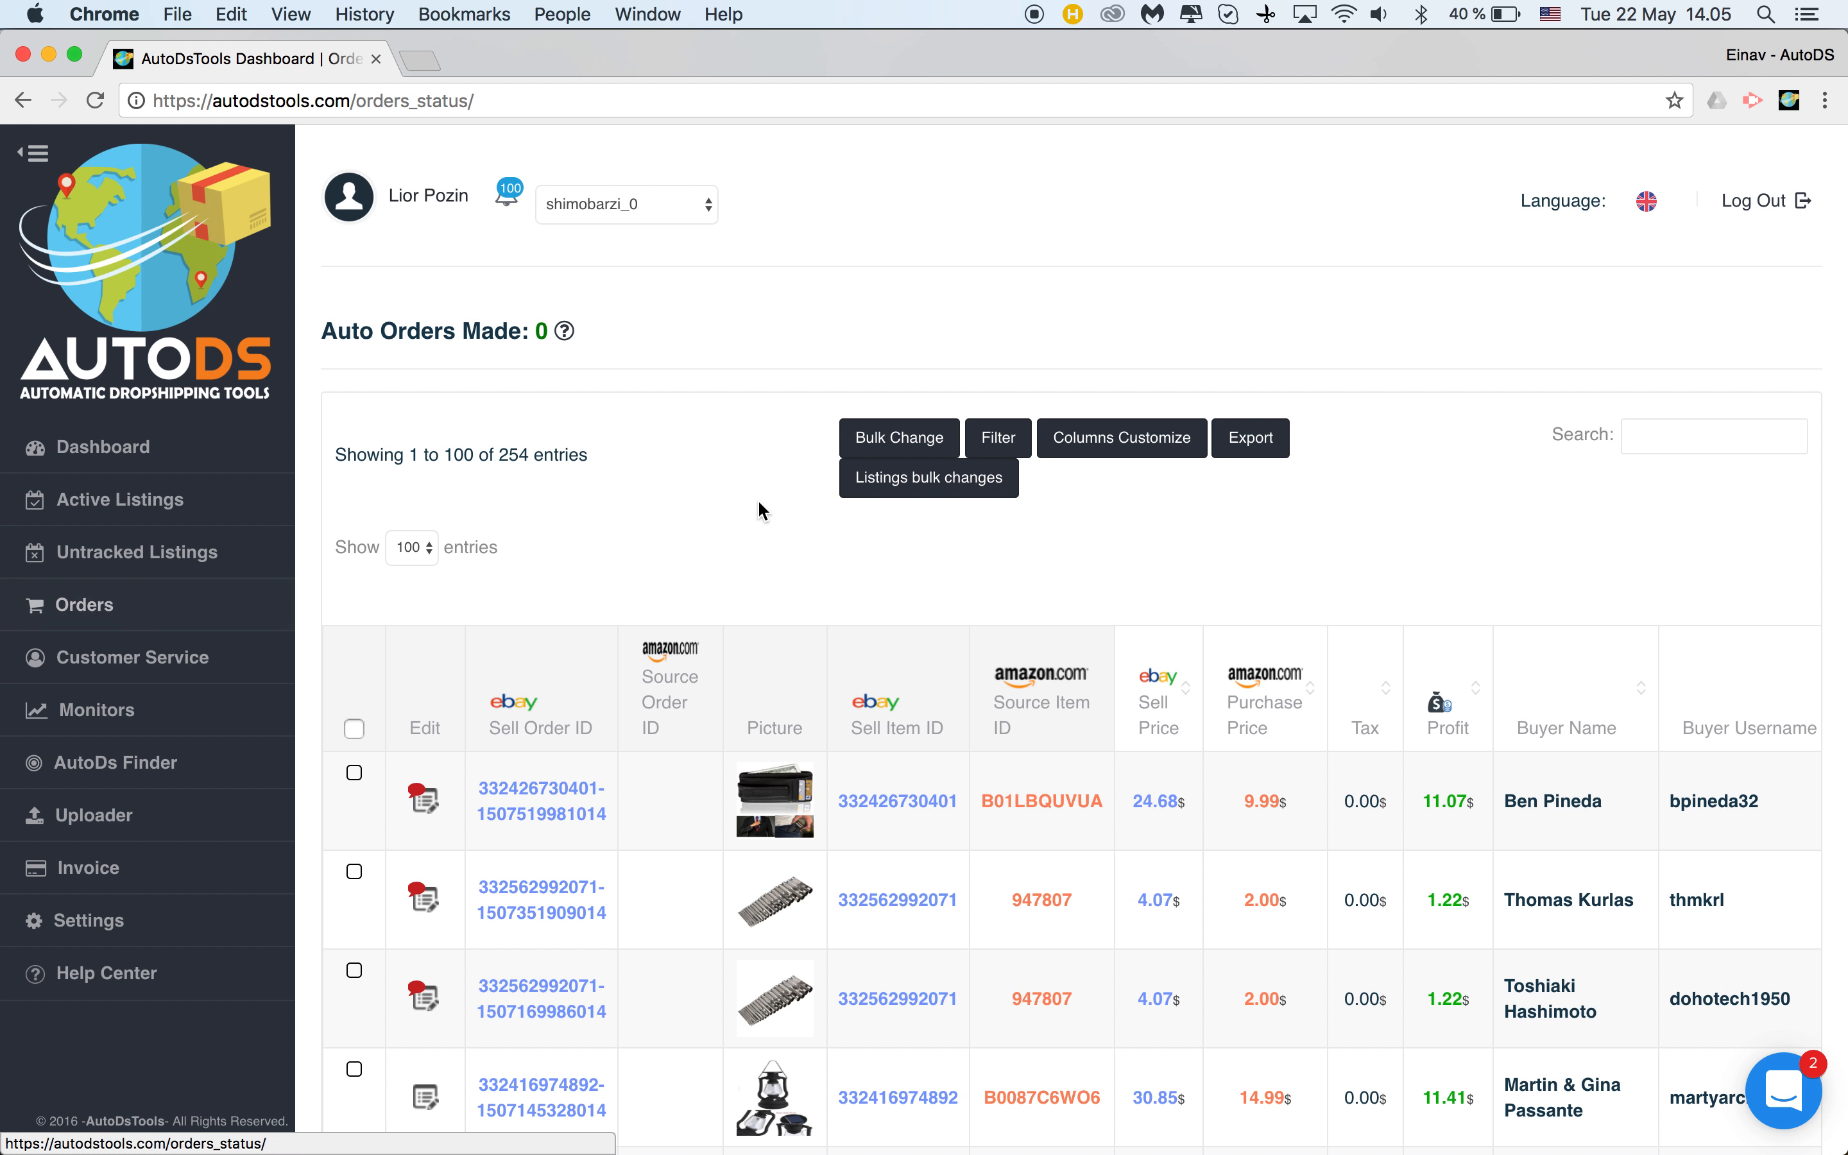
Bring up the Filter orders dialog from above the orders table
{"action": "left_click", "coordinate": [996, 437]}
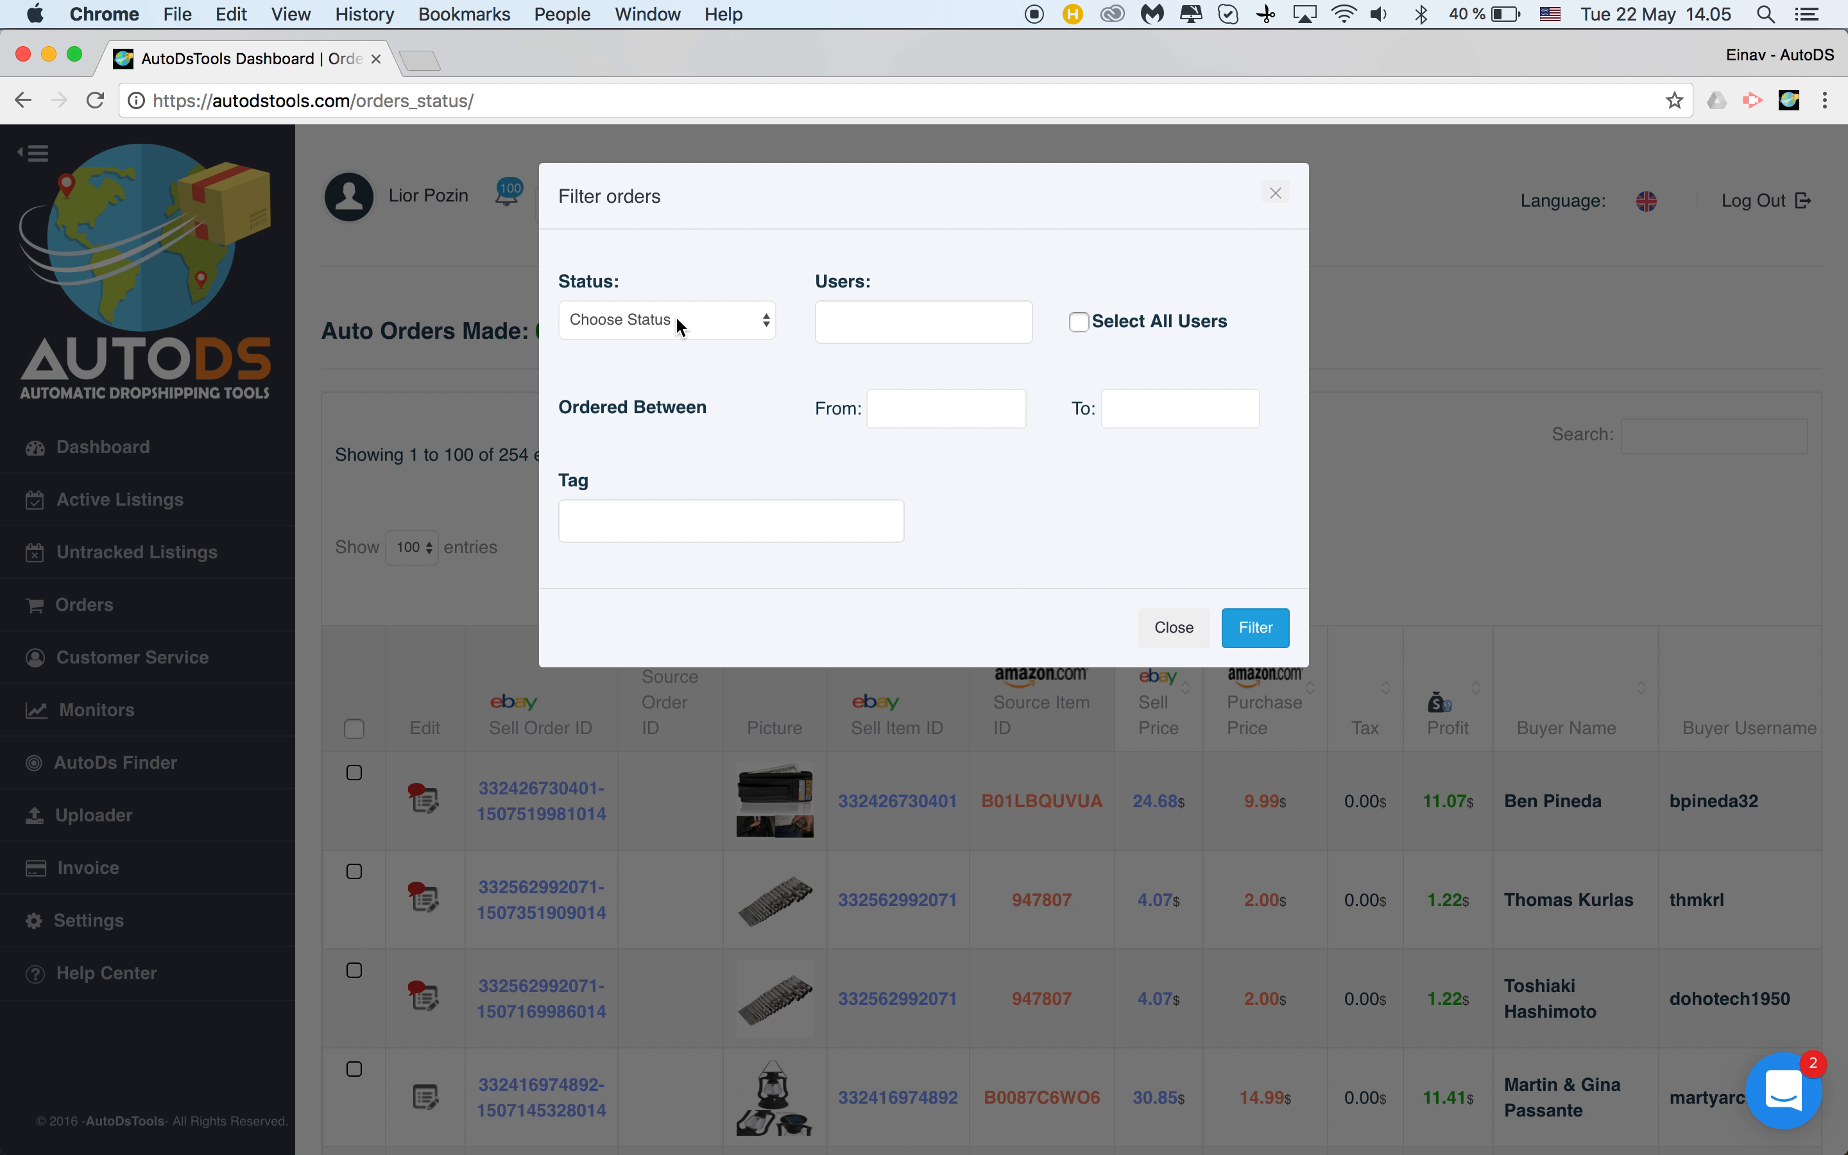
Leave Status unset, add the first user account, and move the start-date calendar back to April 2018
{"action": "left_click", "coordinate": [666, 320]}
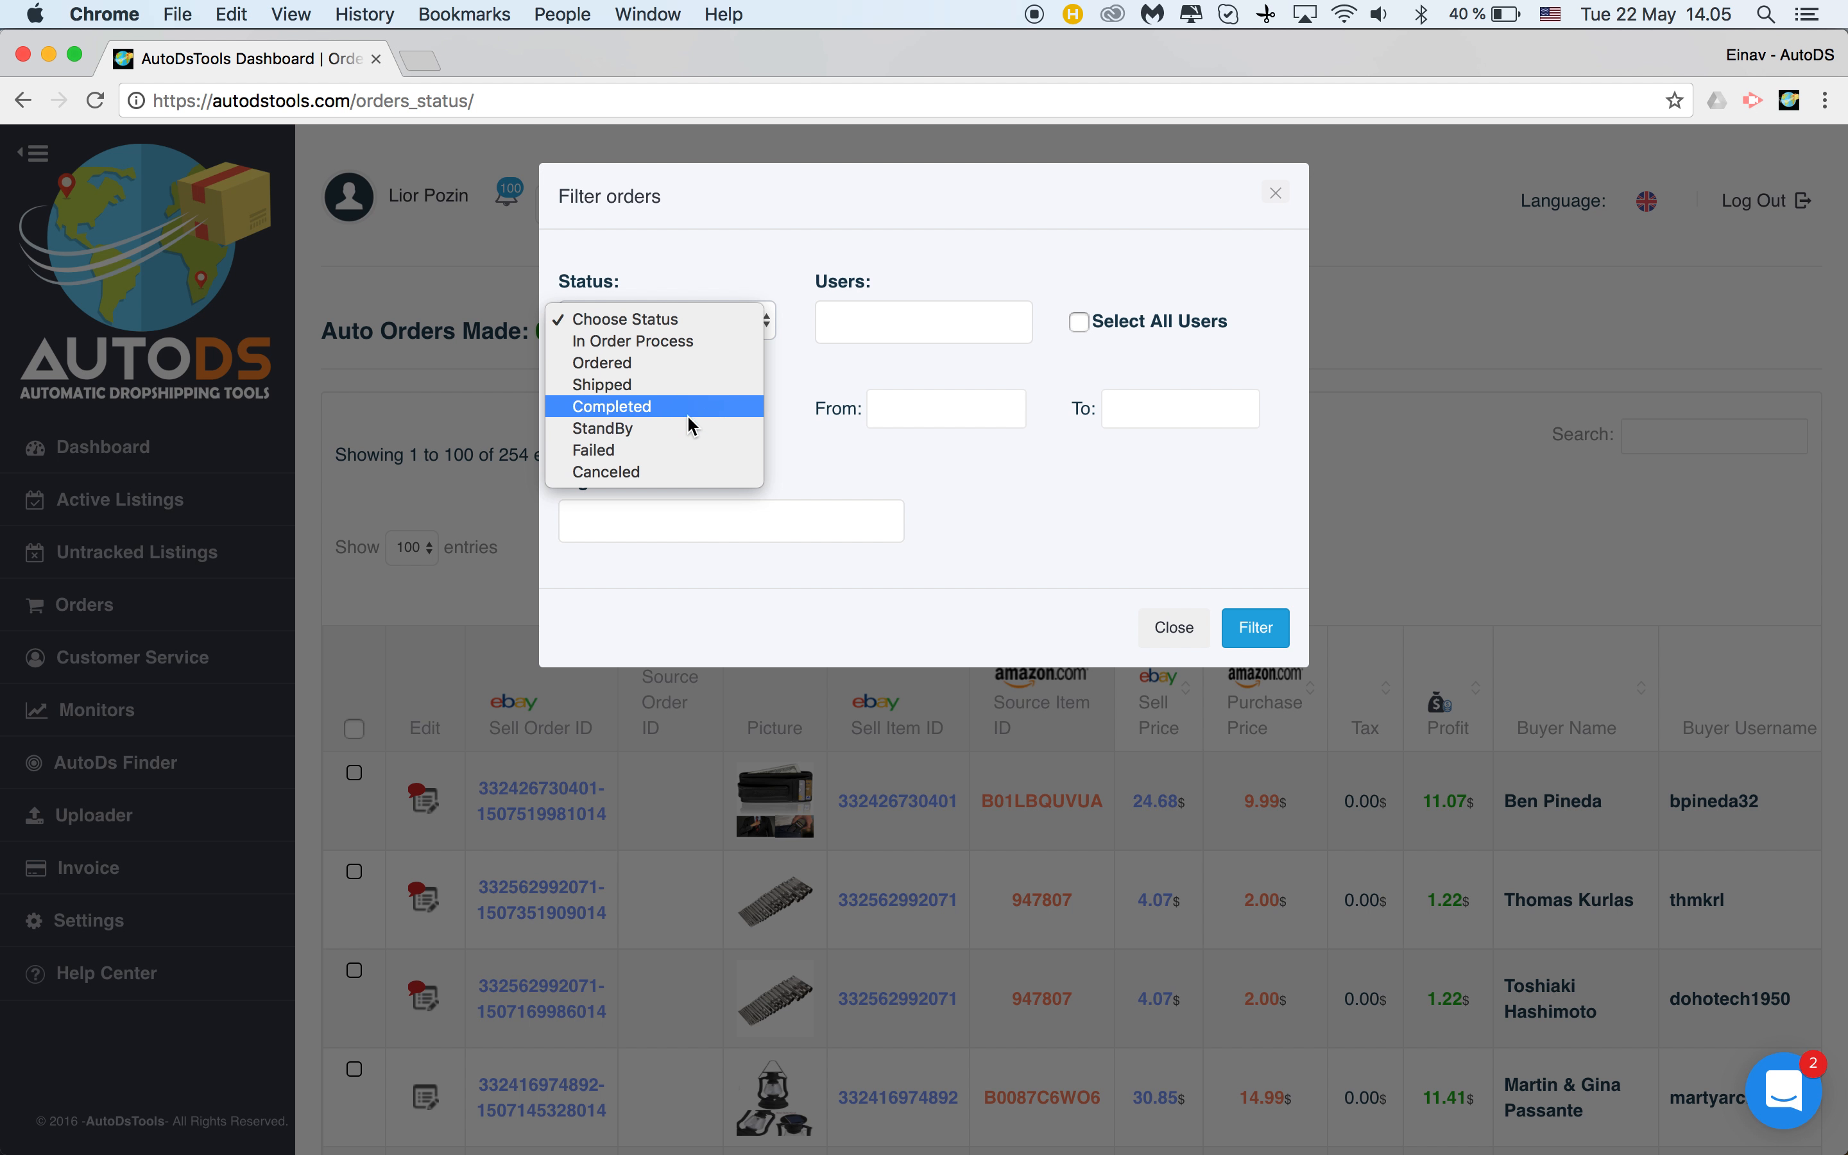
{"action": "left_click", "coordinate": [923, 323]}
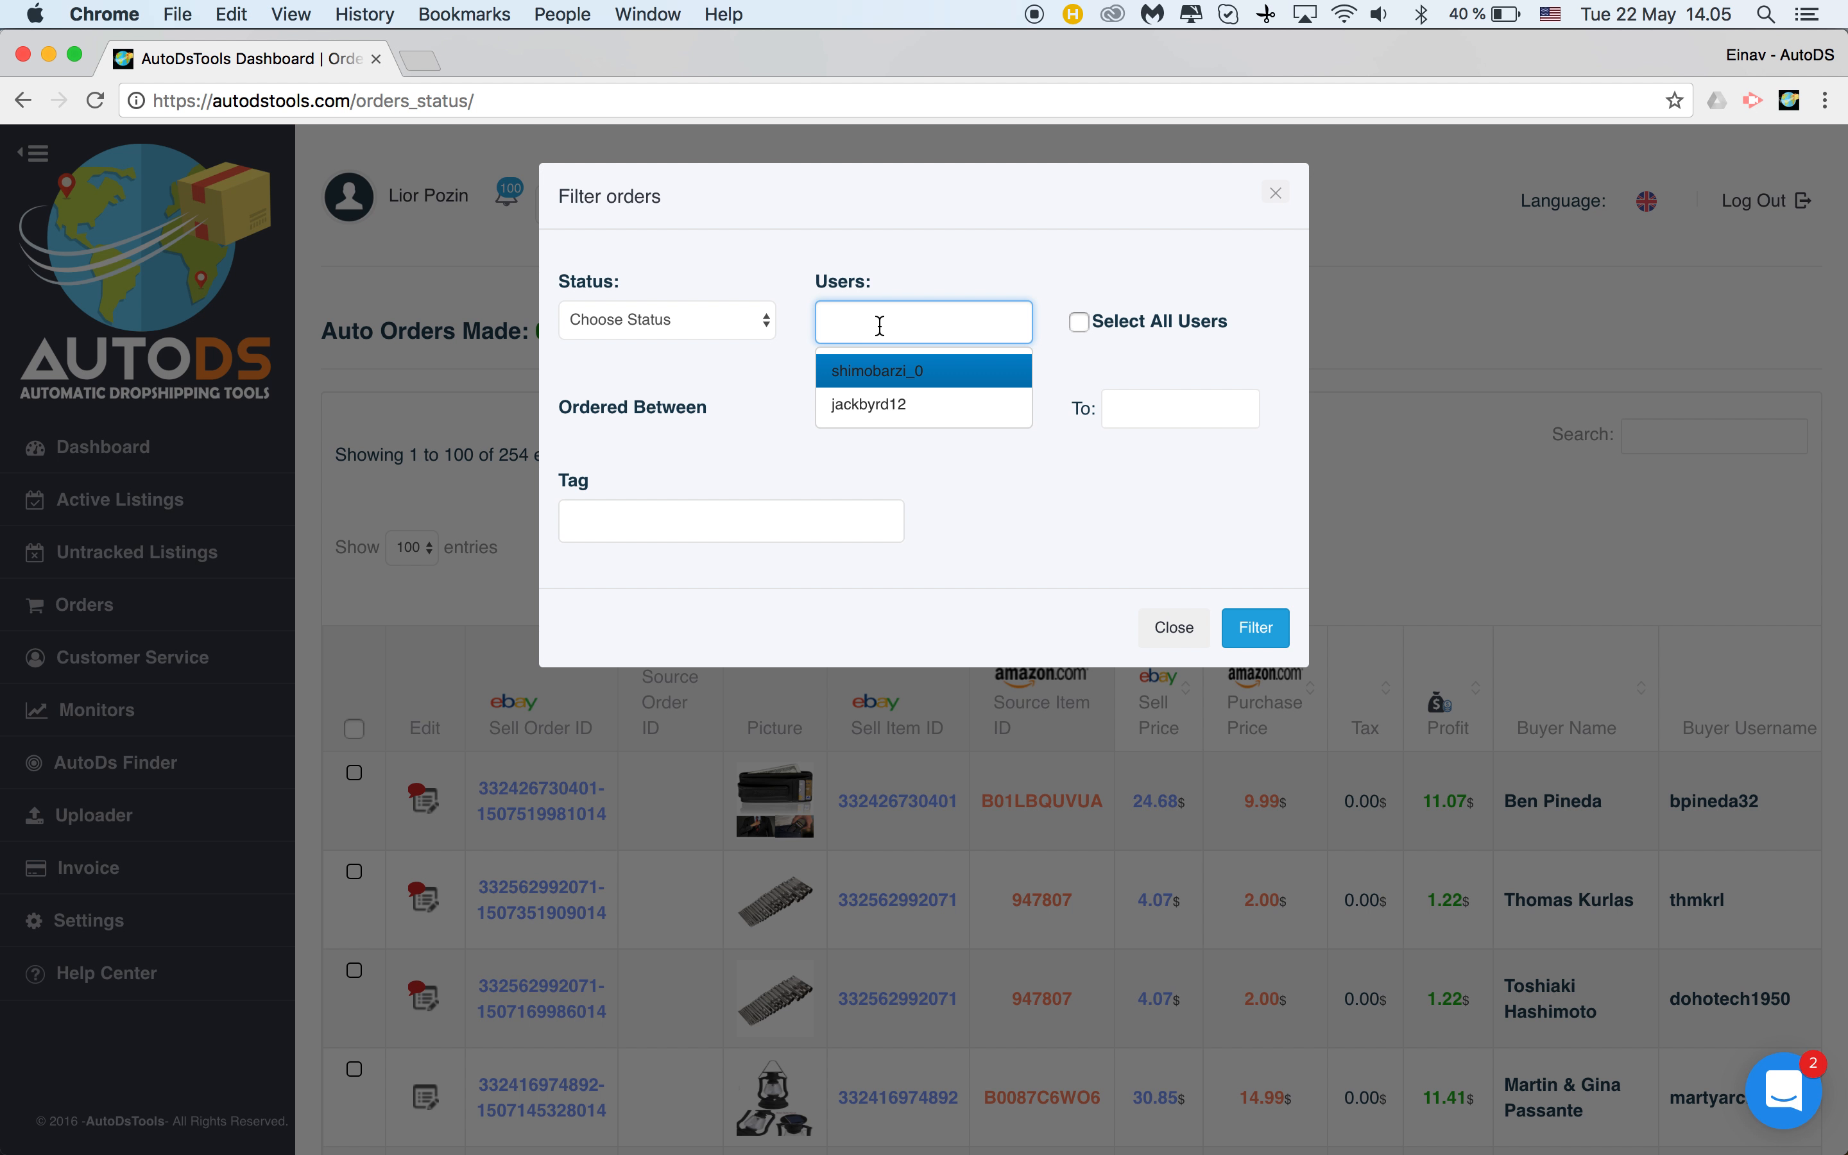
{"action": "left_click", "coordinate": [875, 369]}
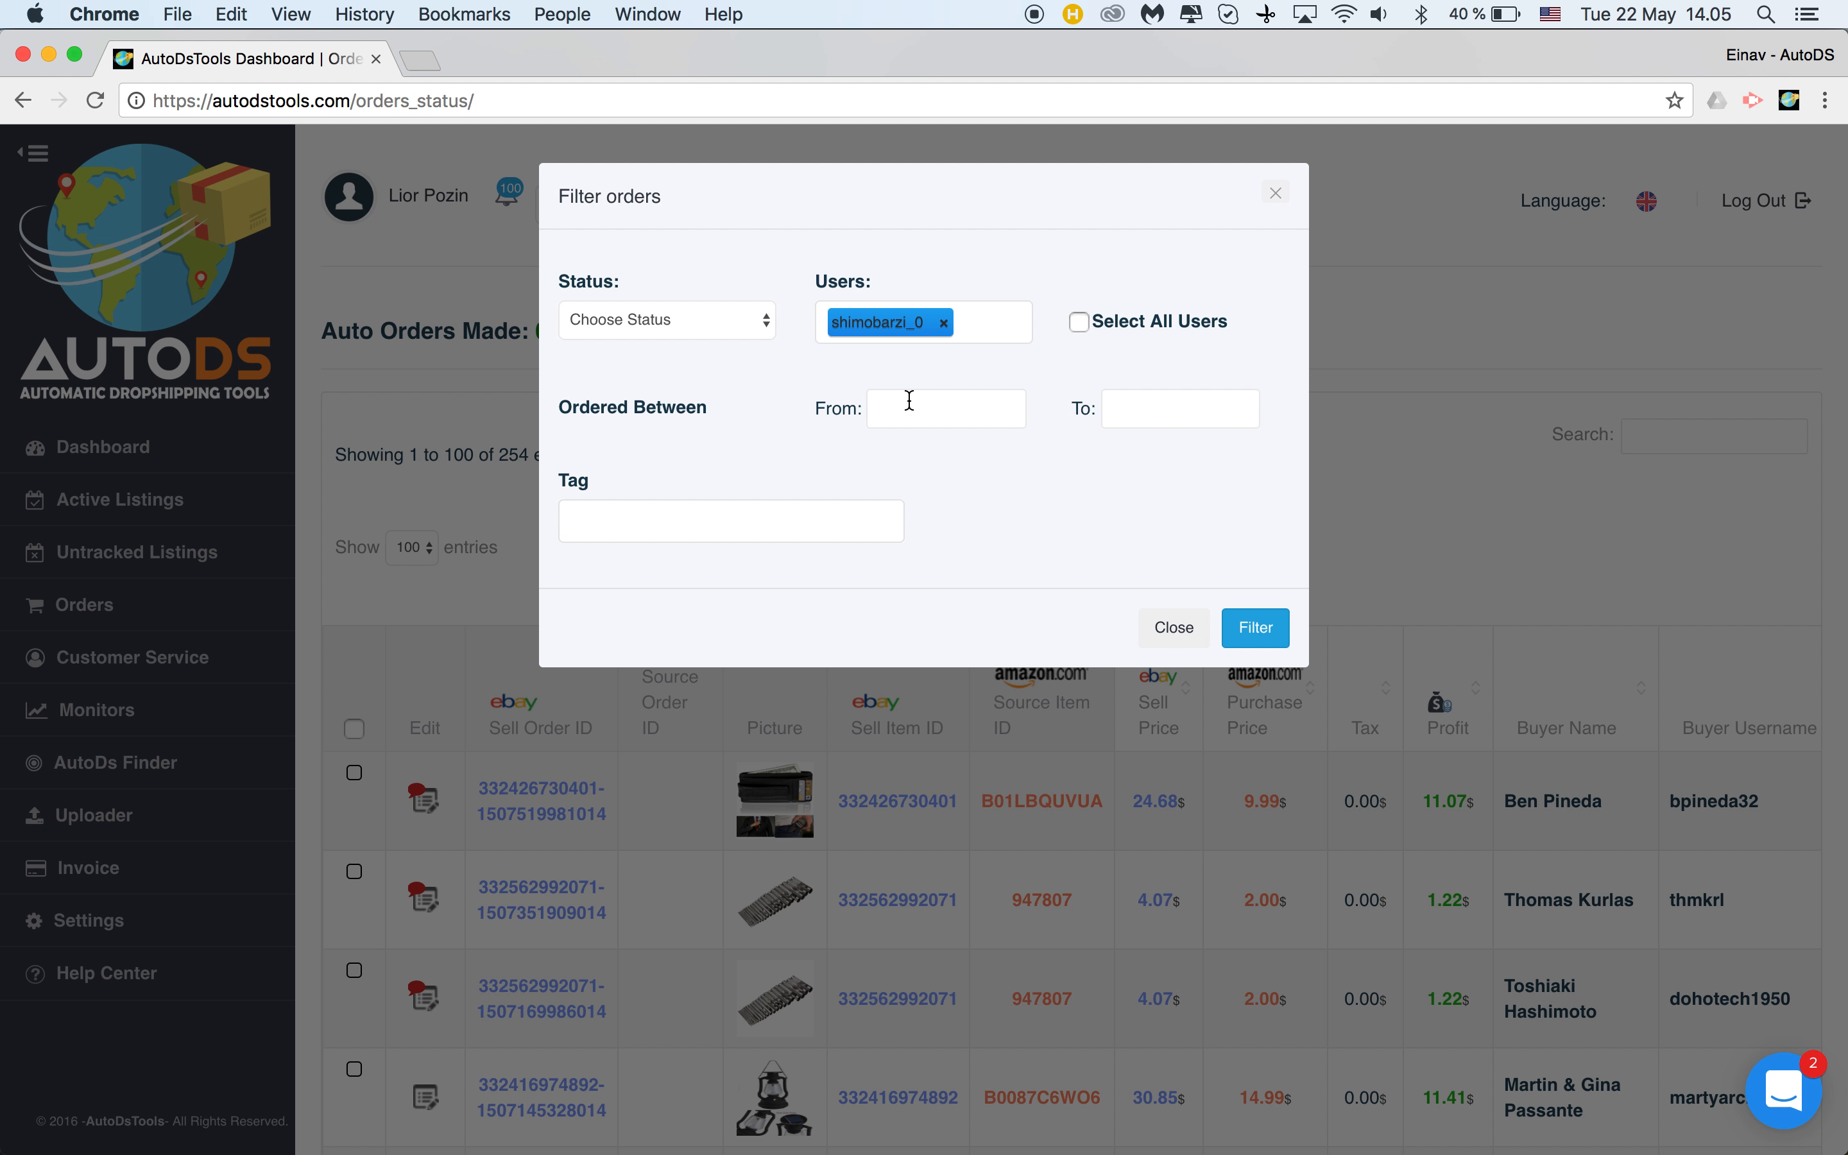
{"action": "left_click", "coordinate": [946, 409]}
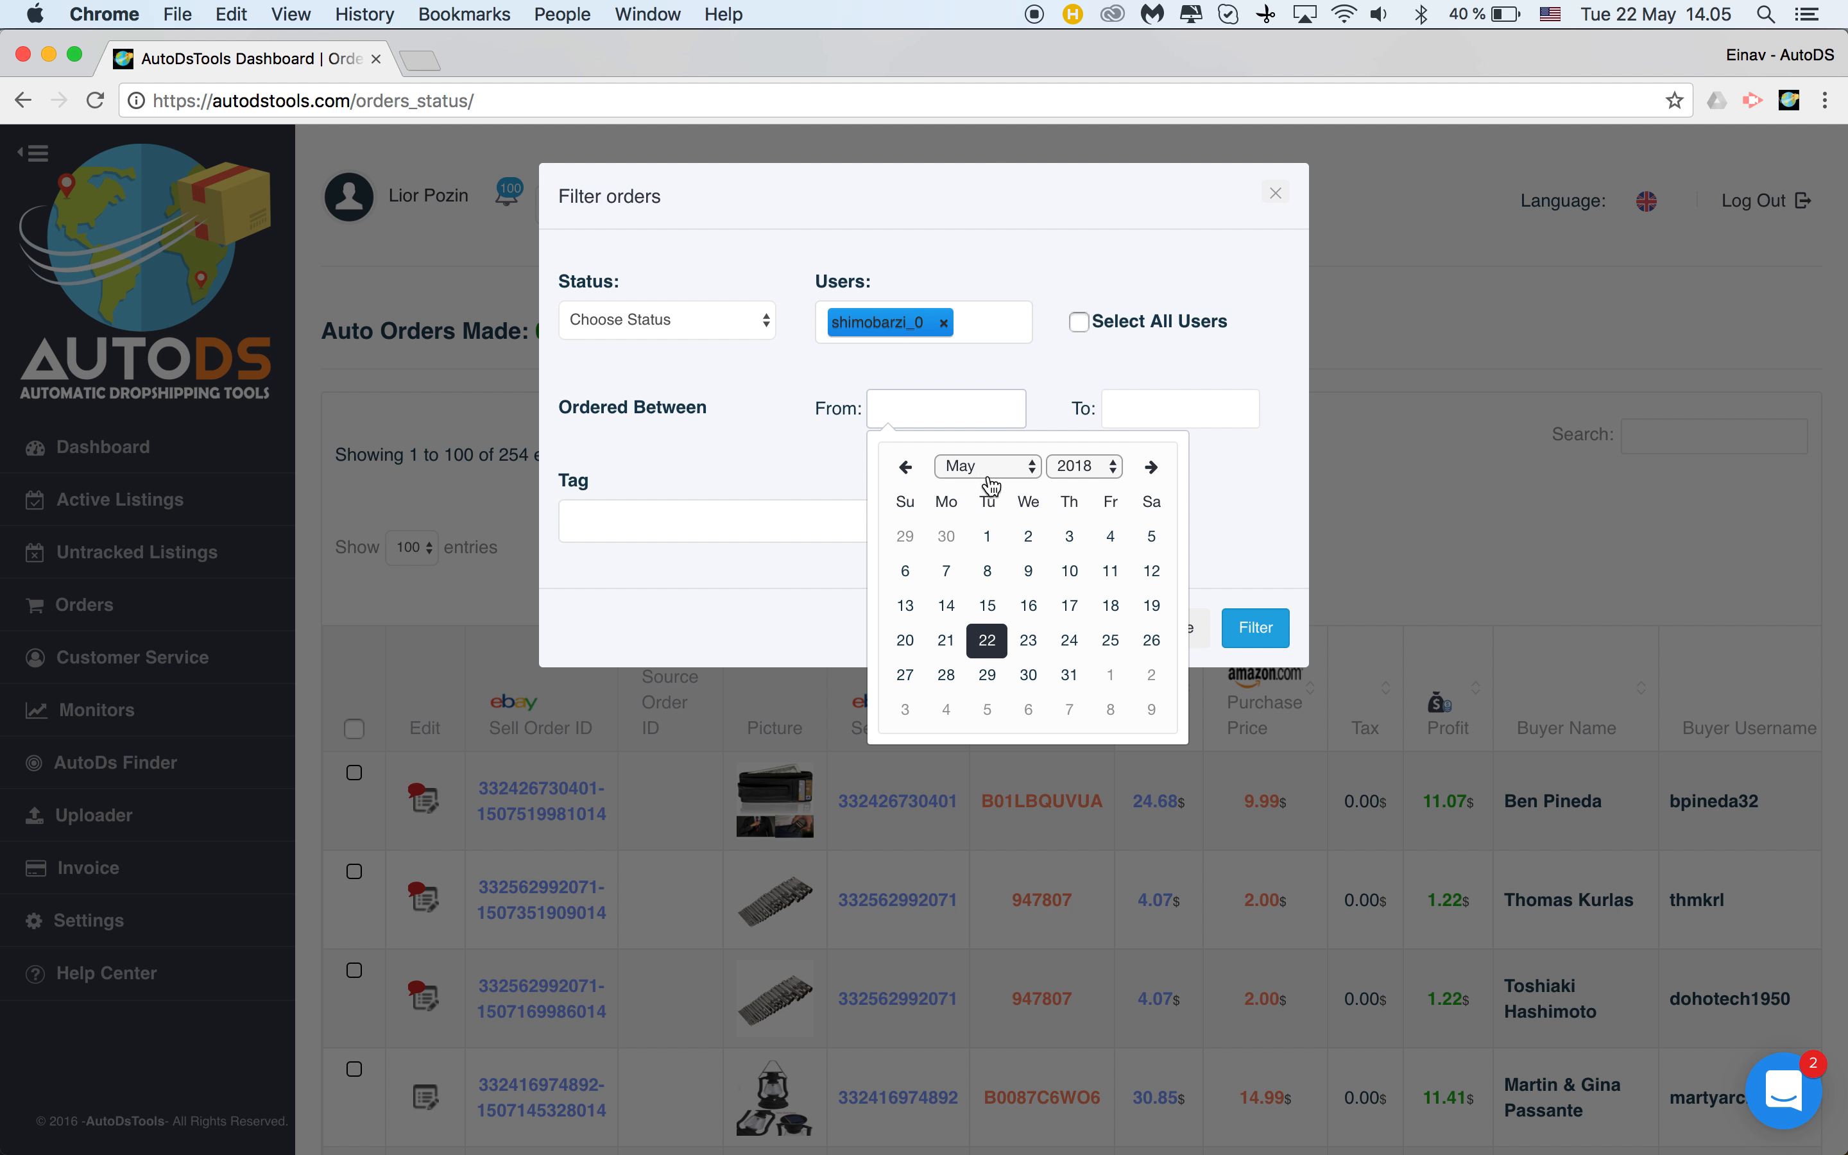
{"action": "left_click", "coordinate": [905, 467]}
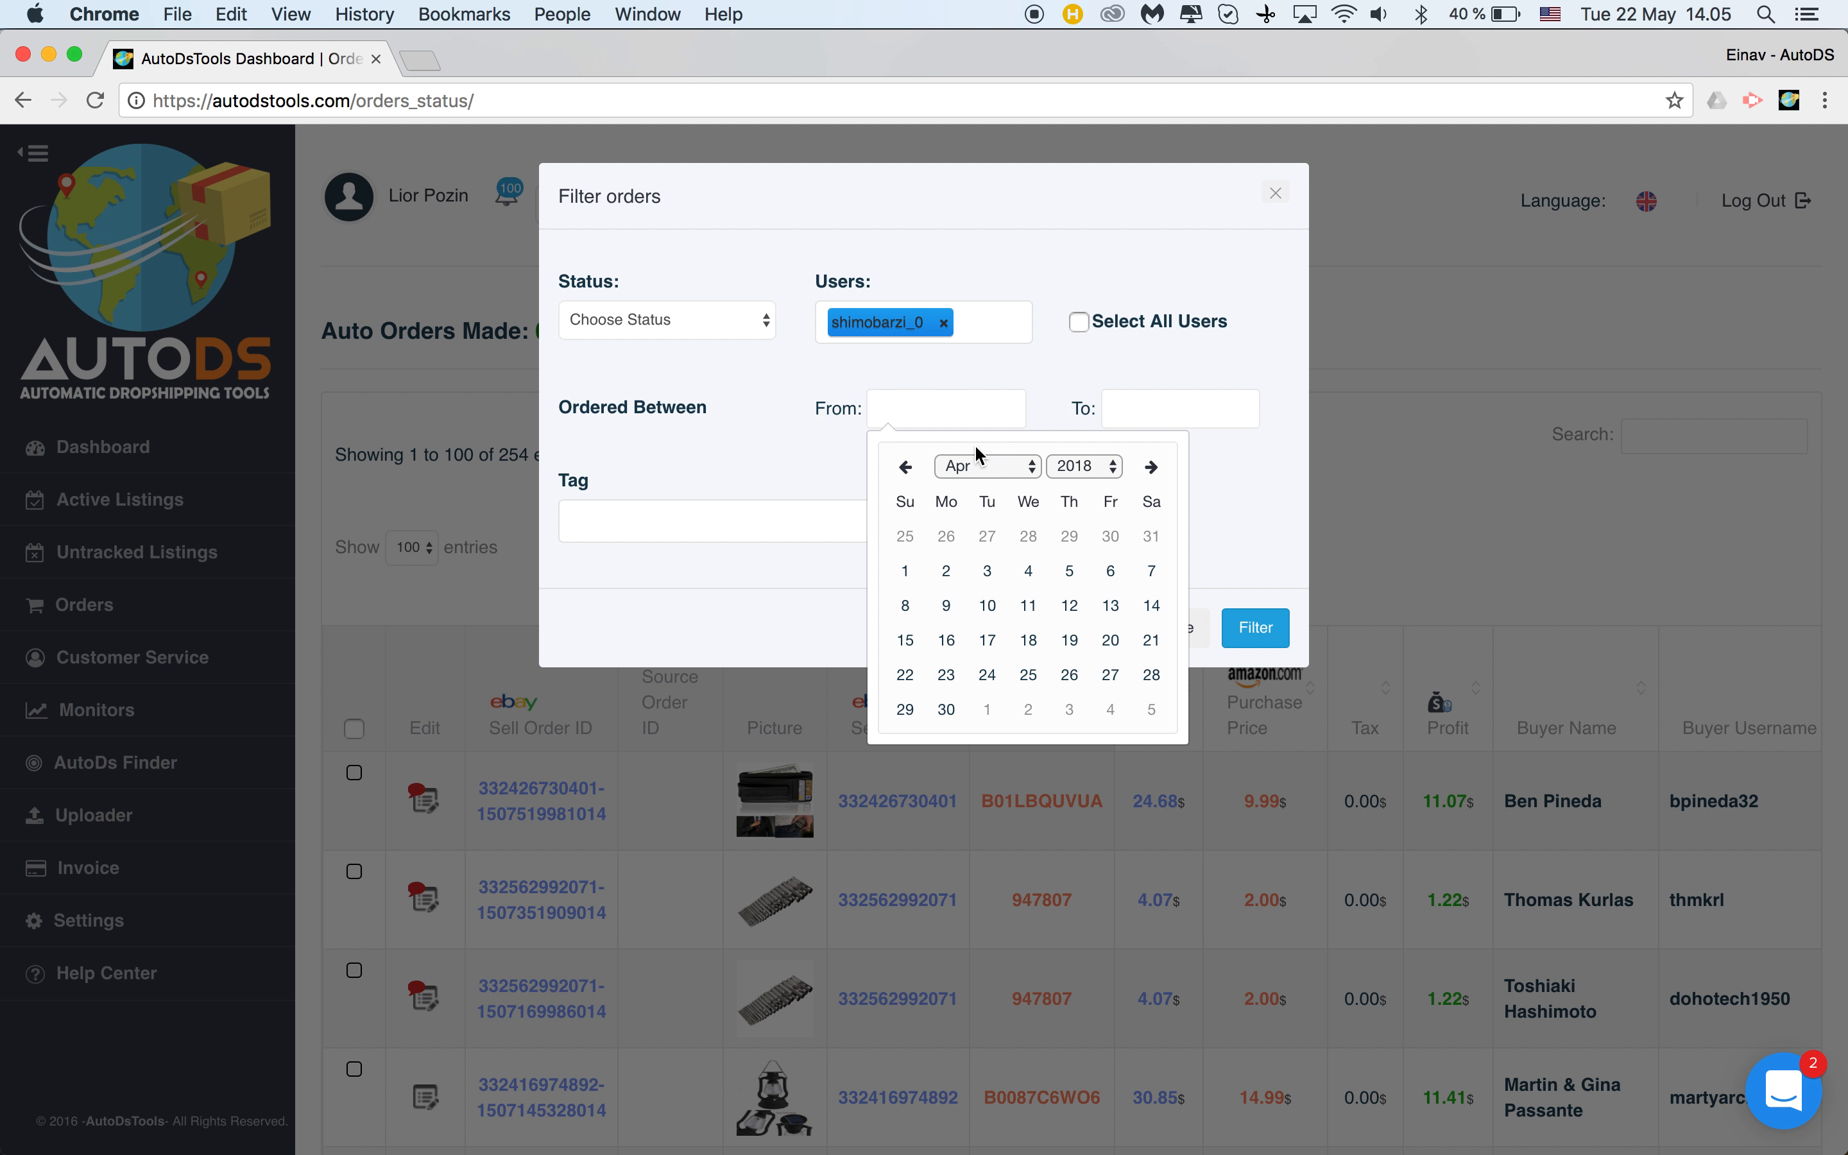
{"action": "mouse_move", "coordinate": [906, 571]}
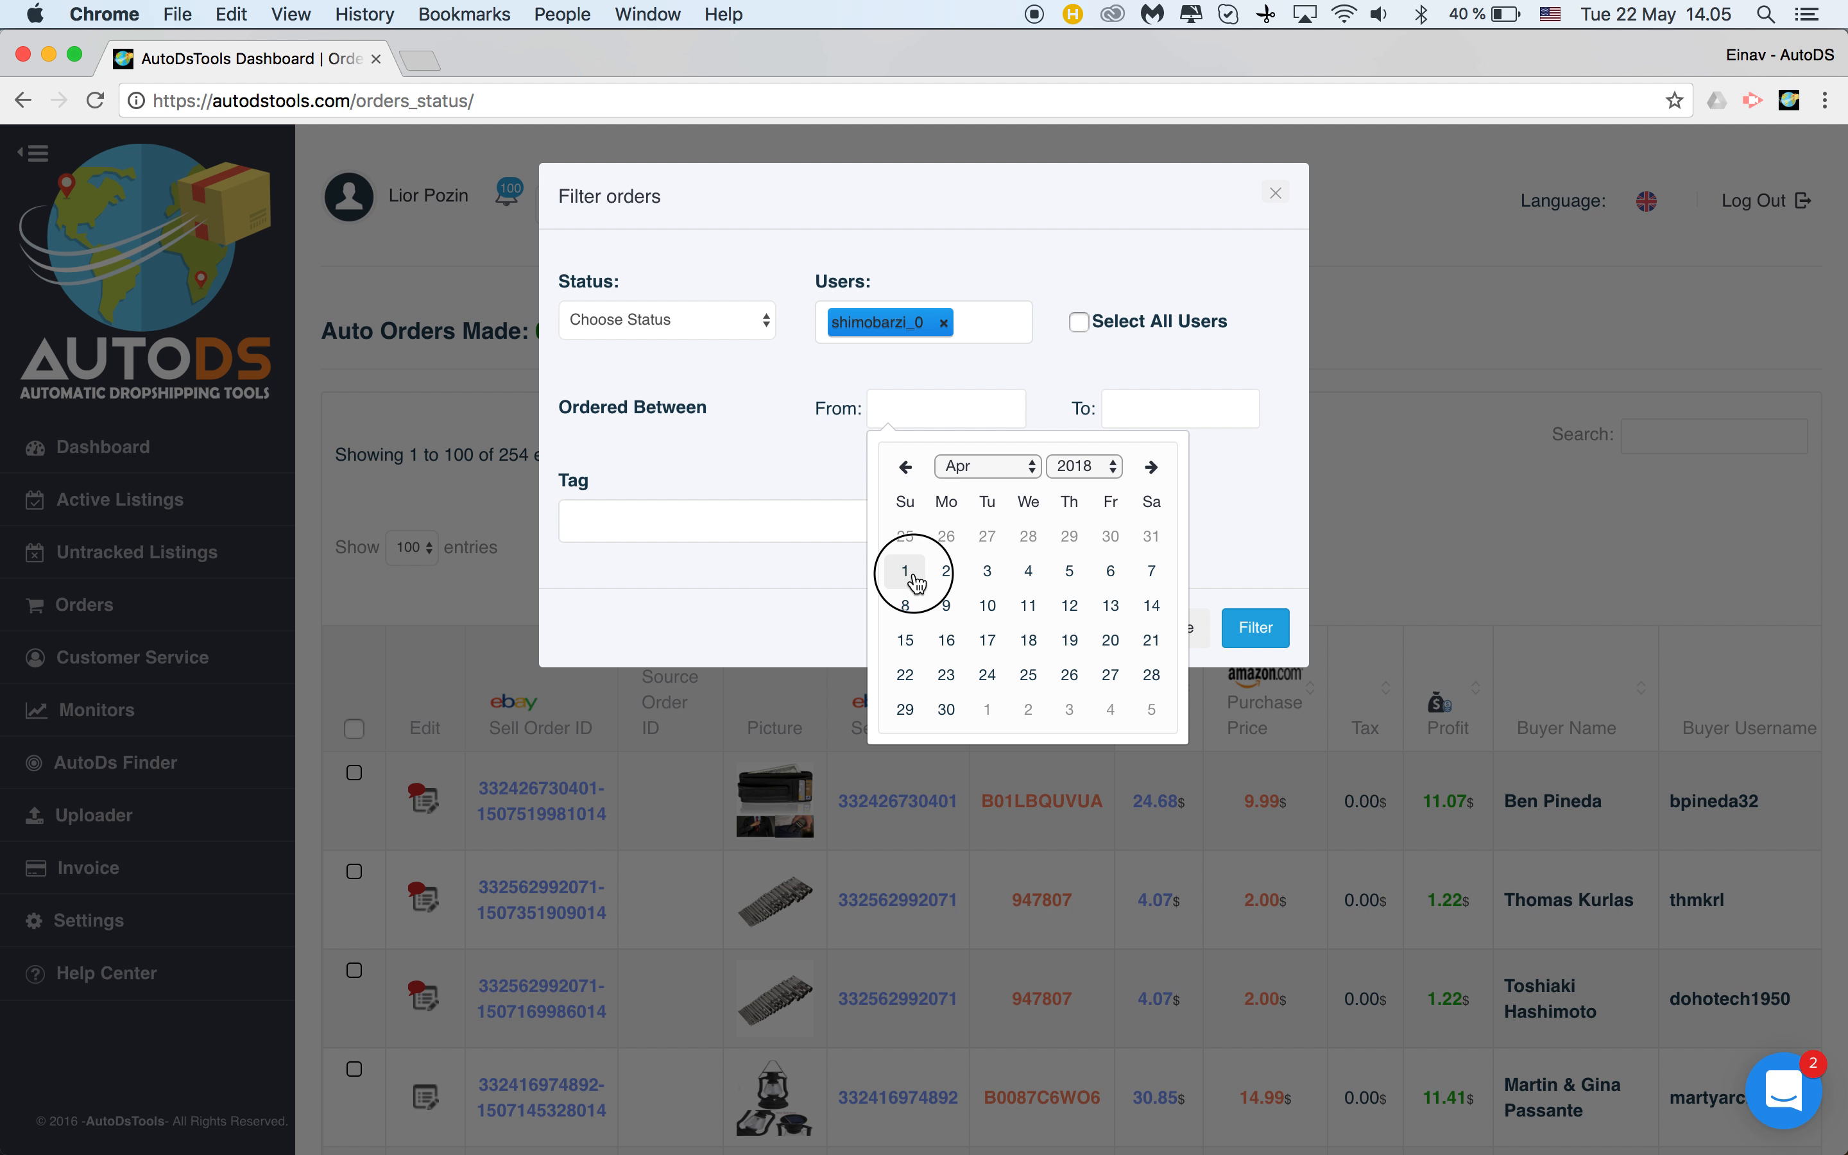
Set the order date range from April 1, 2018 to May 1, 2018
{"action": "left_click", "coordinate": [904, 571]}
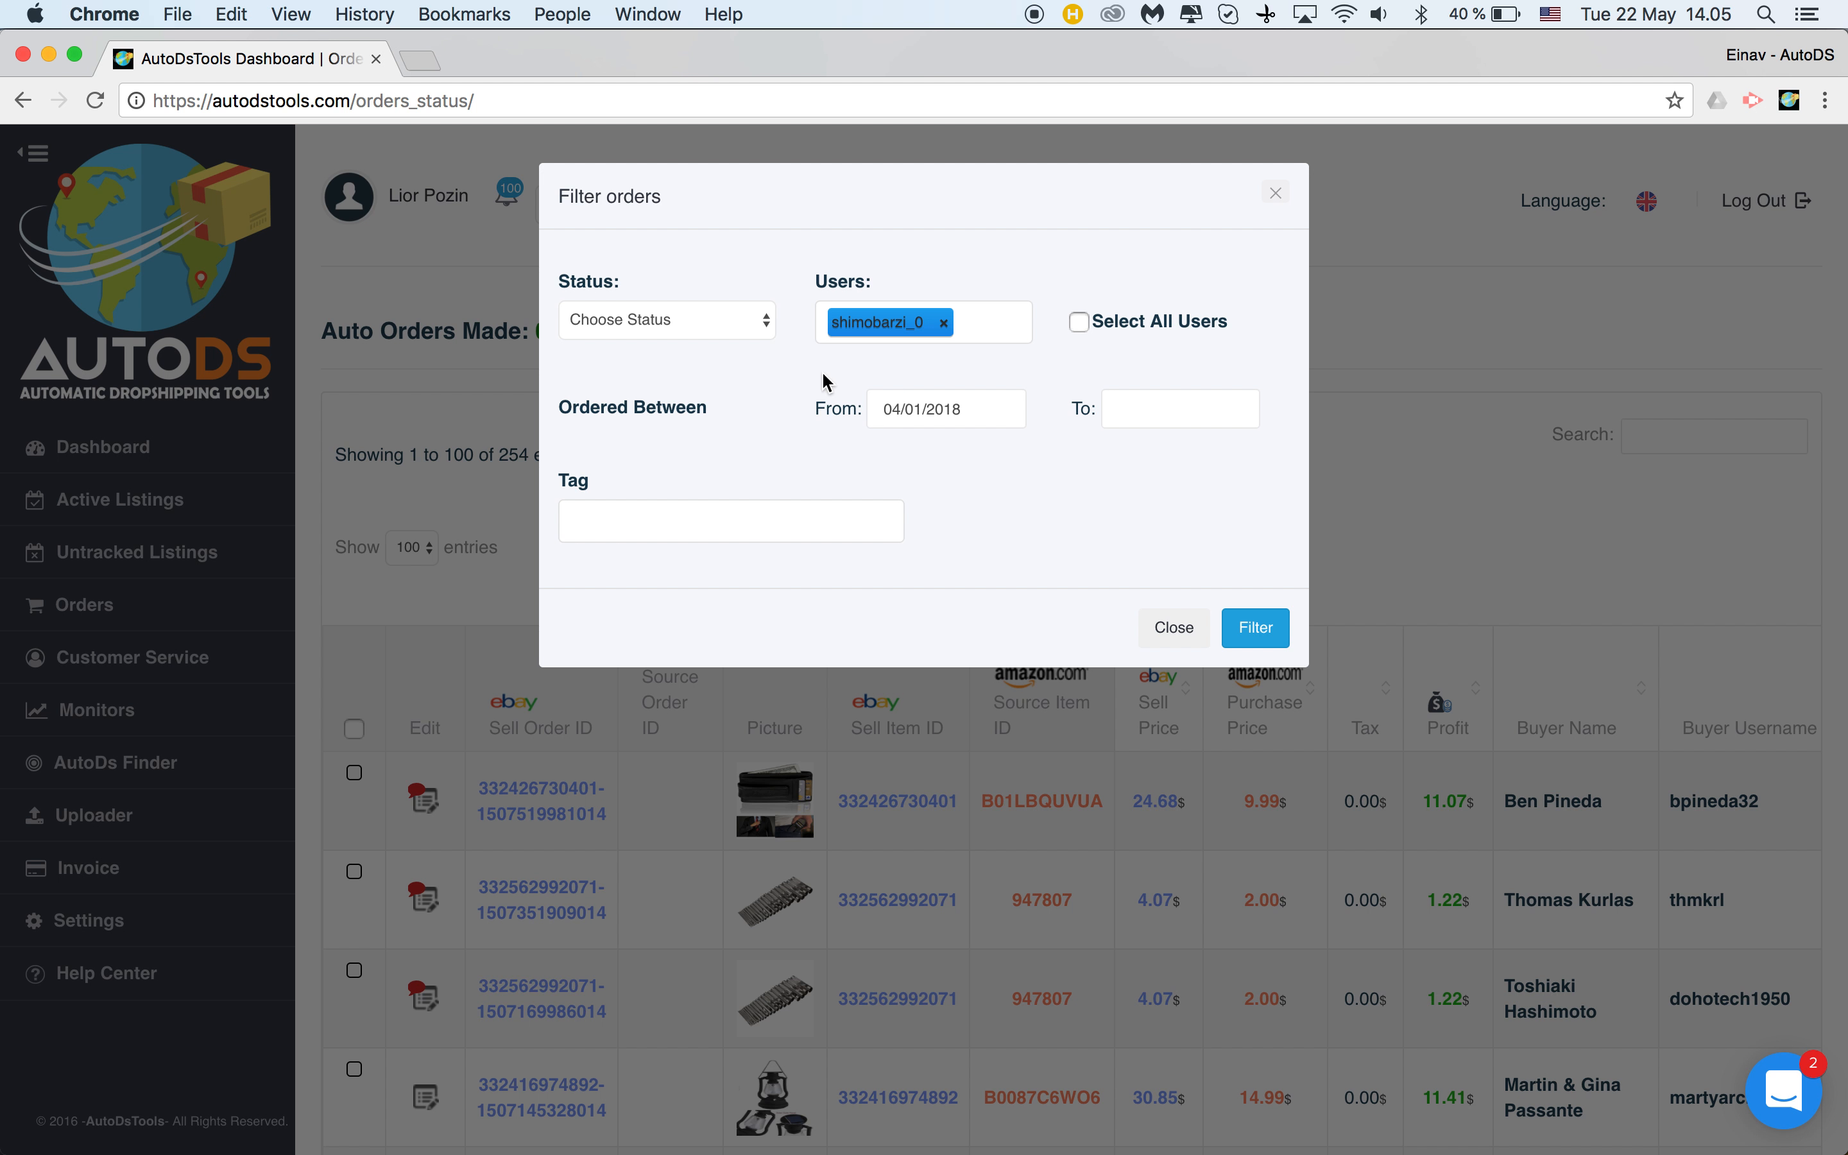
{"action": "left_click", "coordinate": [1180, 409]}
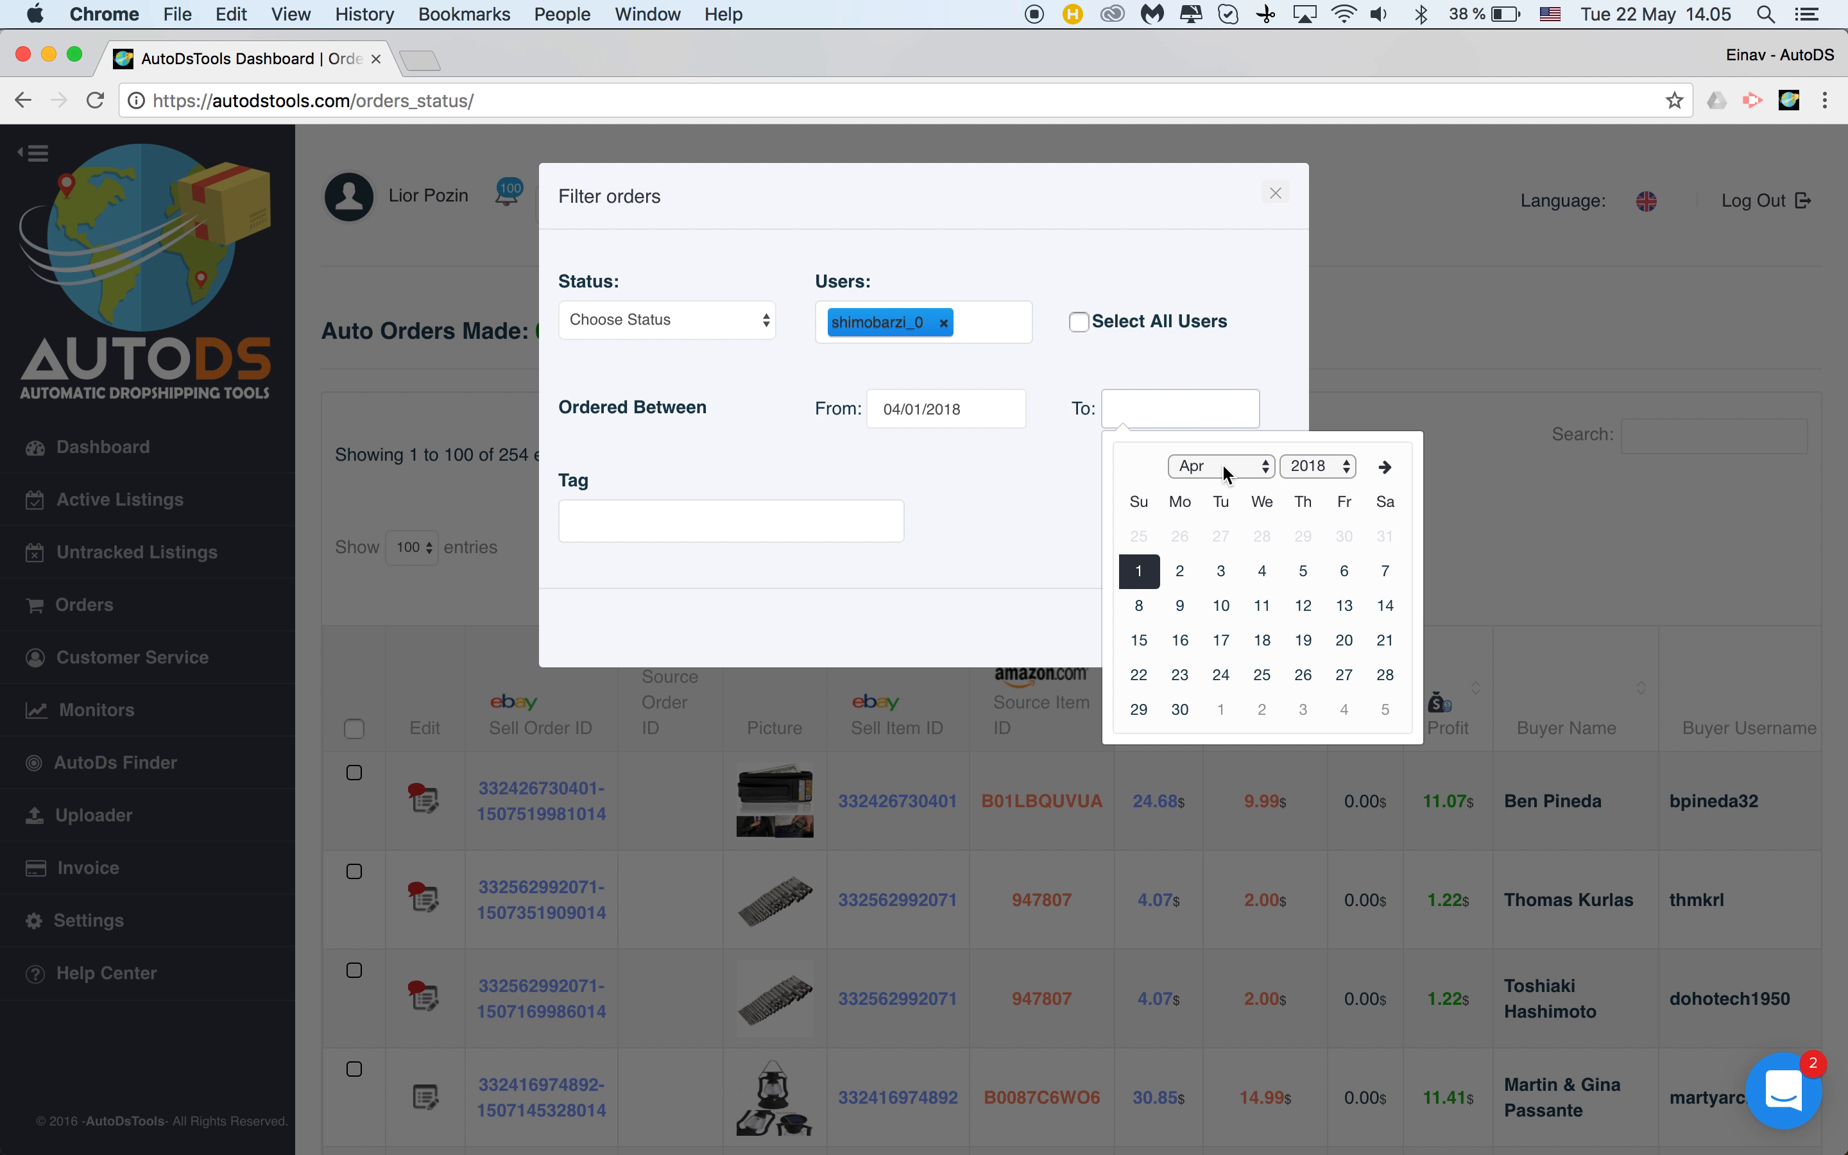
{"action": "mouse_move", "coordinate": [1263, 570]}
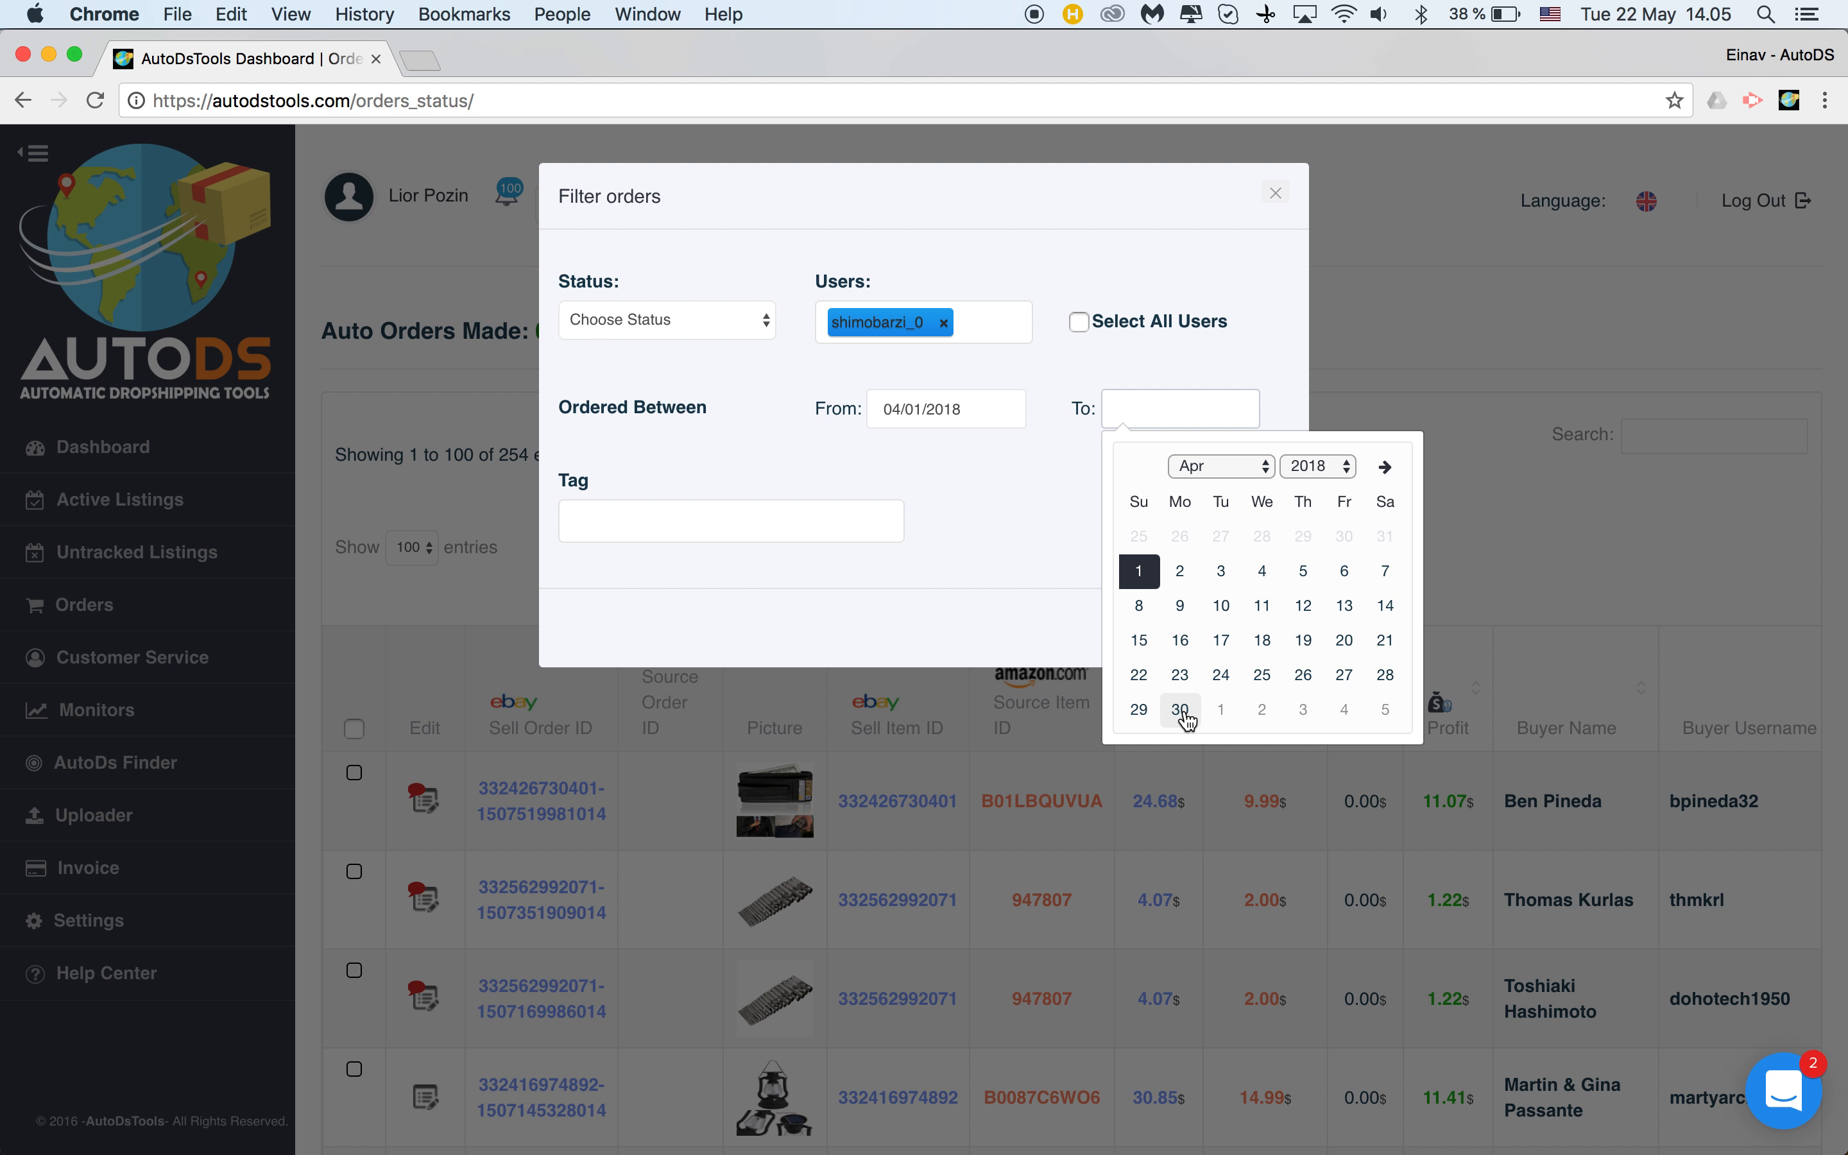
{"action": "left_click", "coordinate": [1219, 466]}
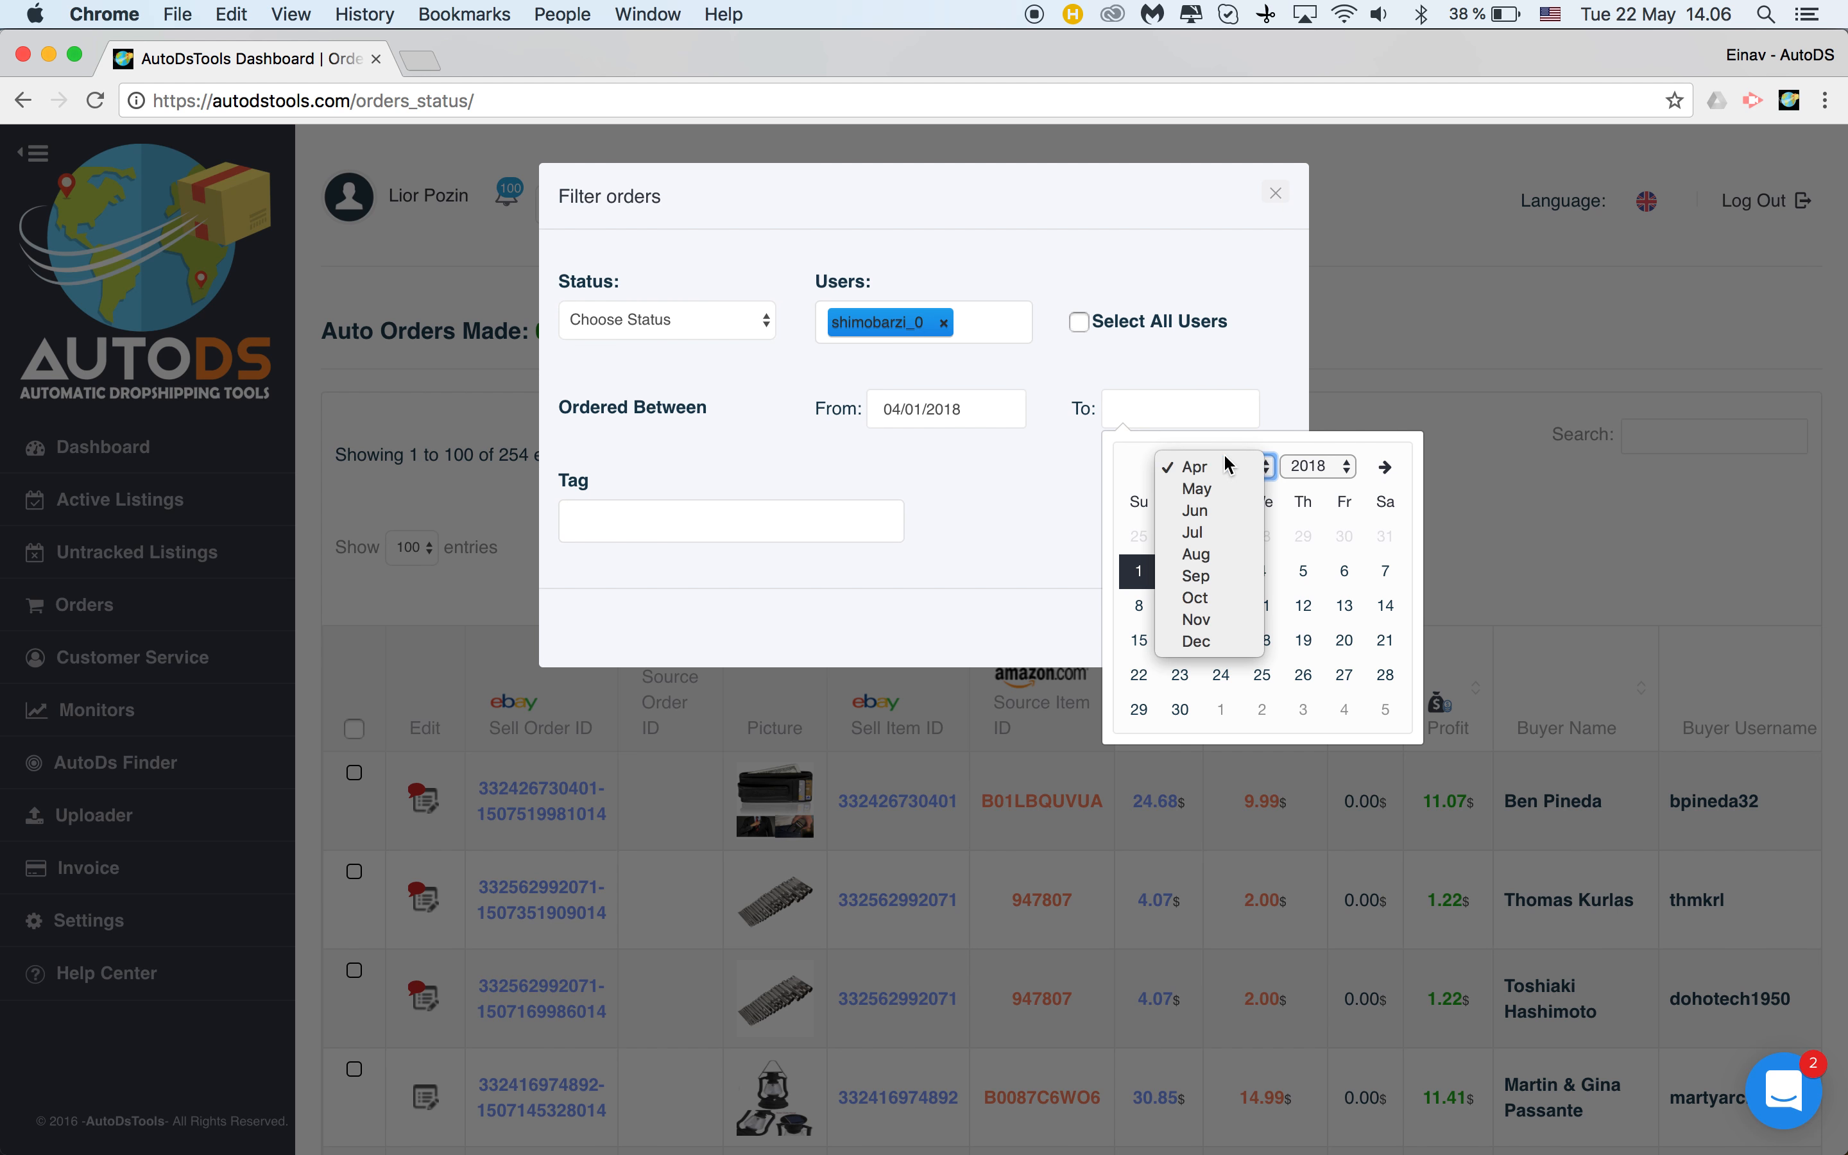
{"action": "left_click", "coordinate": [1195, 487]}
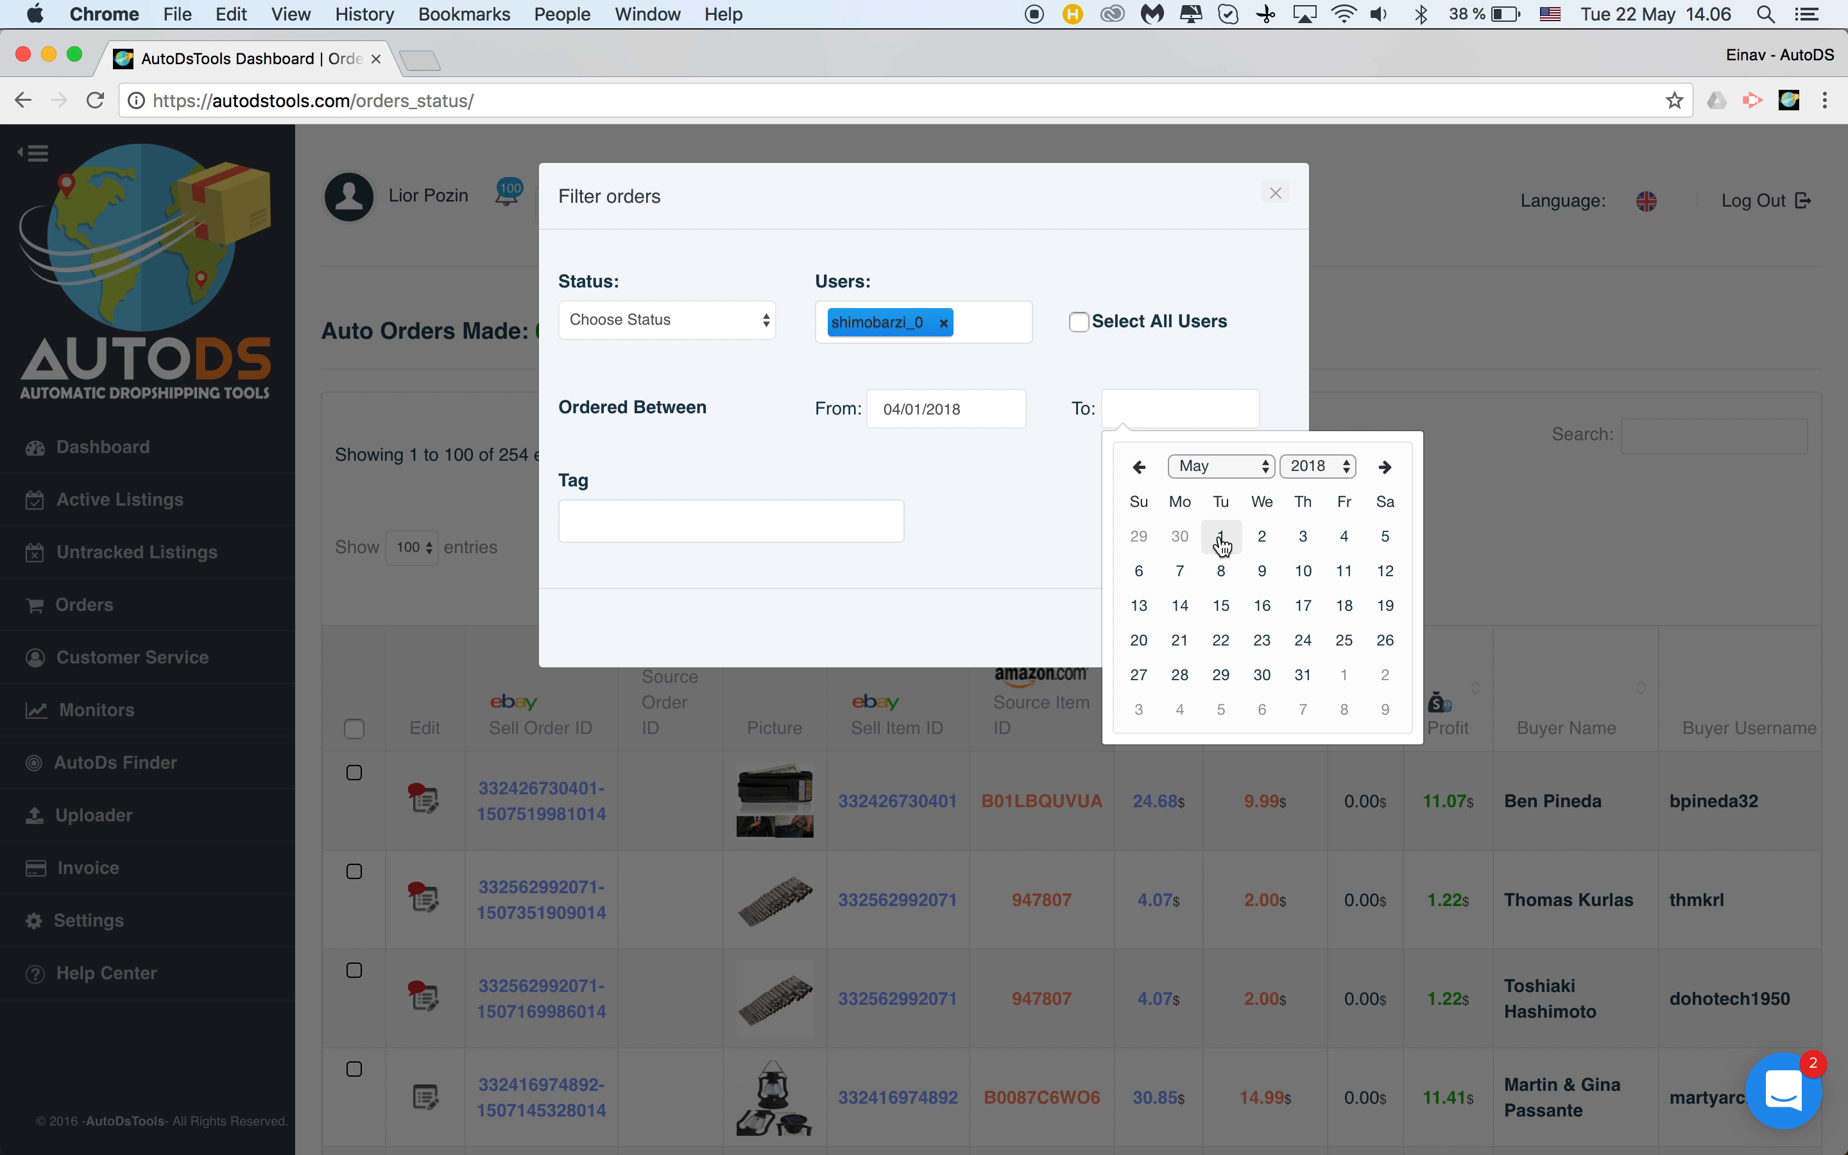
{"action": "left_click", "coordinate": [1221, 537]}
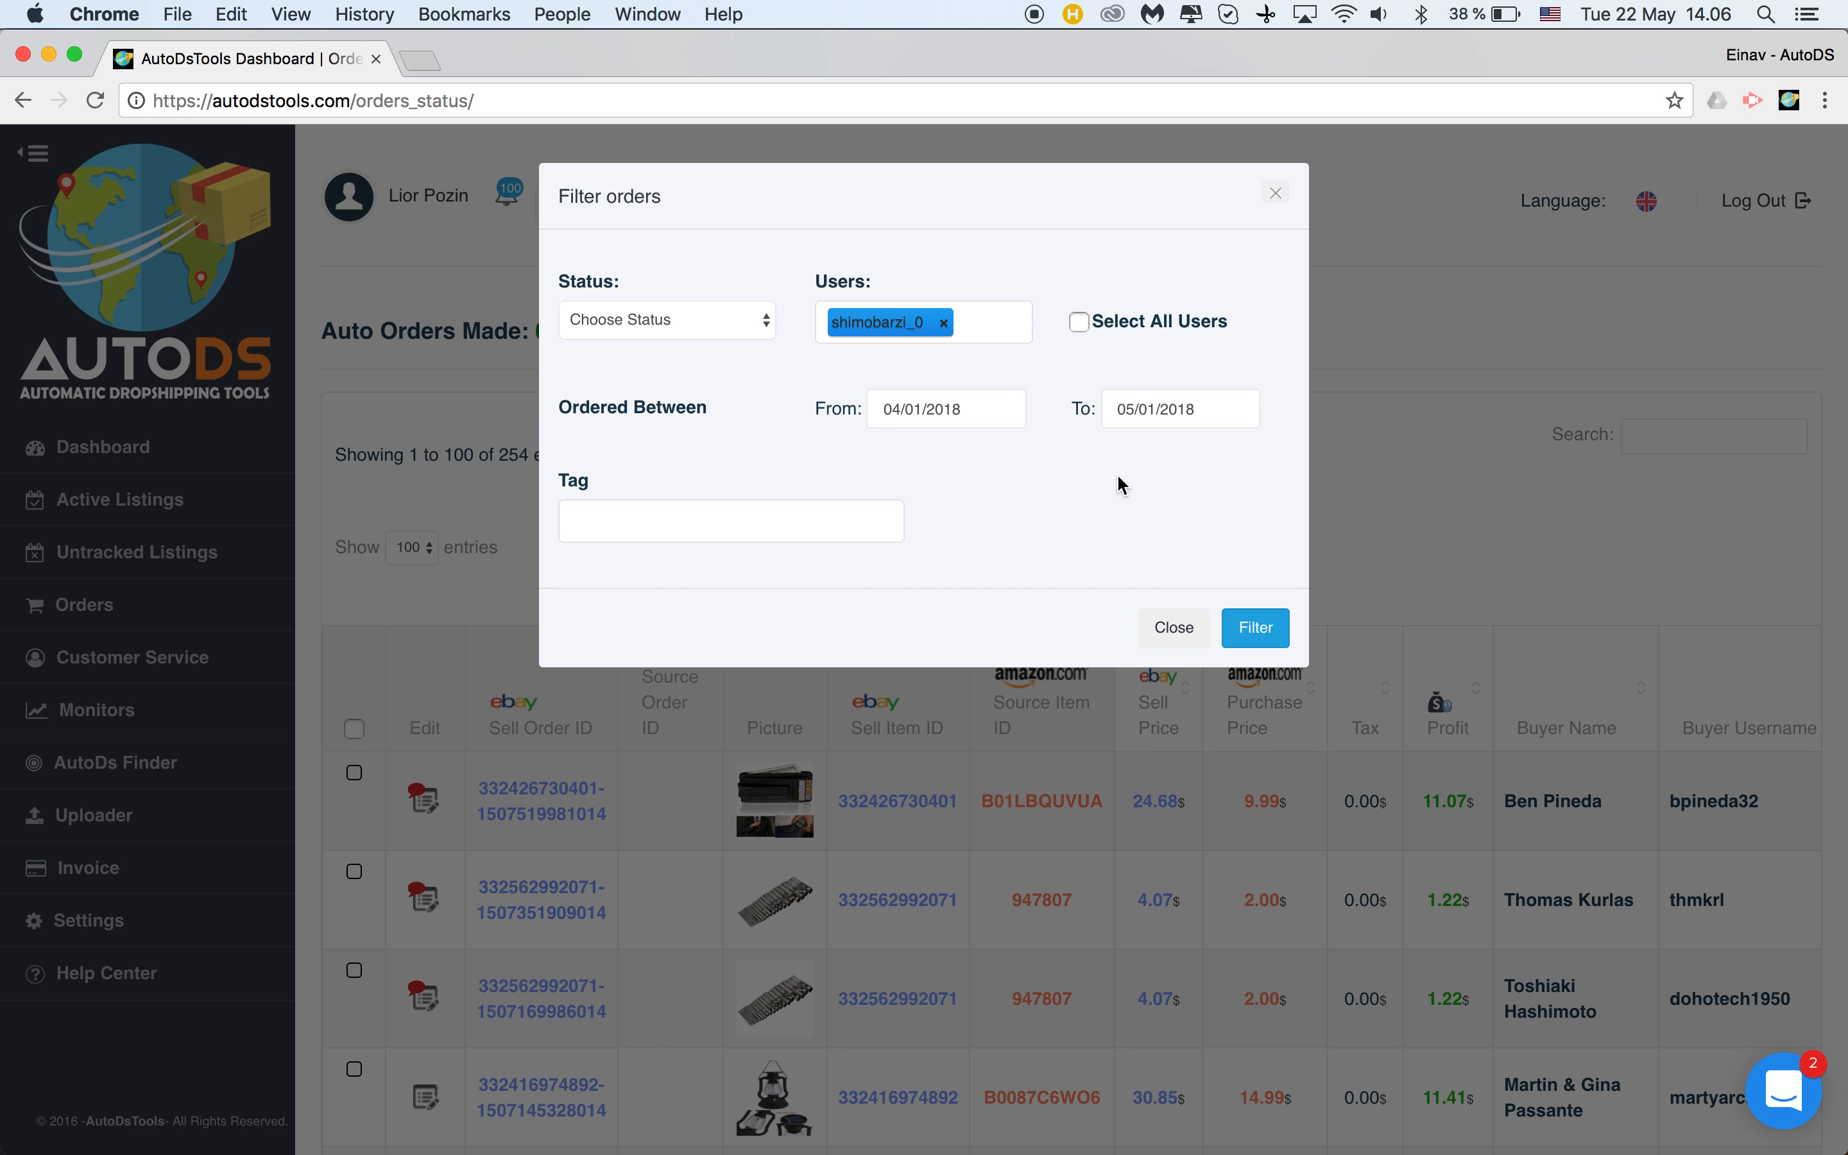
{"action": "mouse_move", "coordinate": [963, 461]}
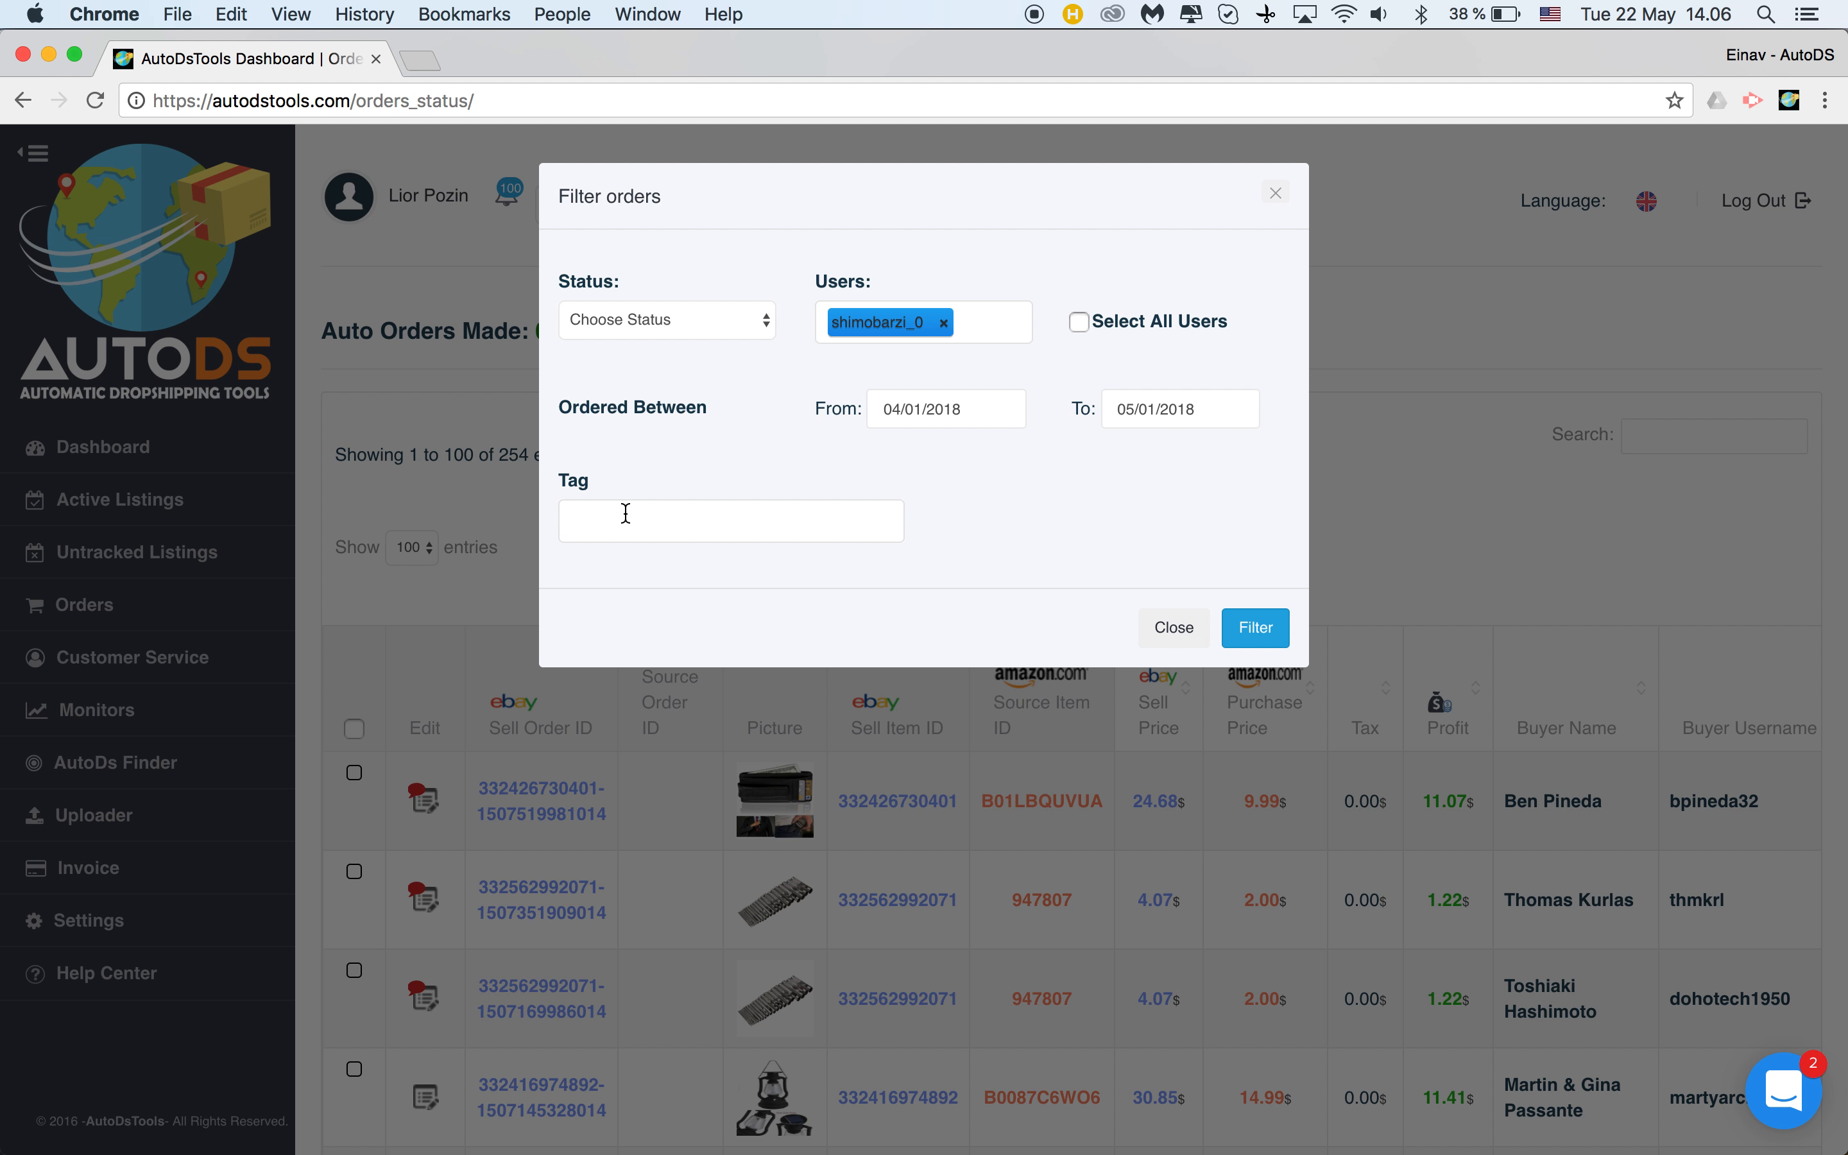
{"action": "mouse_move", "coordinate": [1126, 526]}
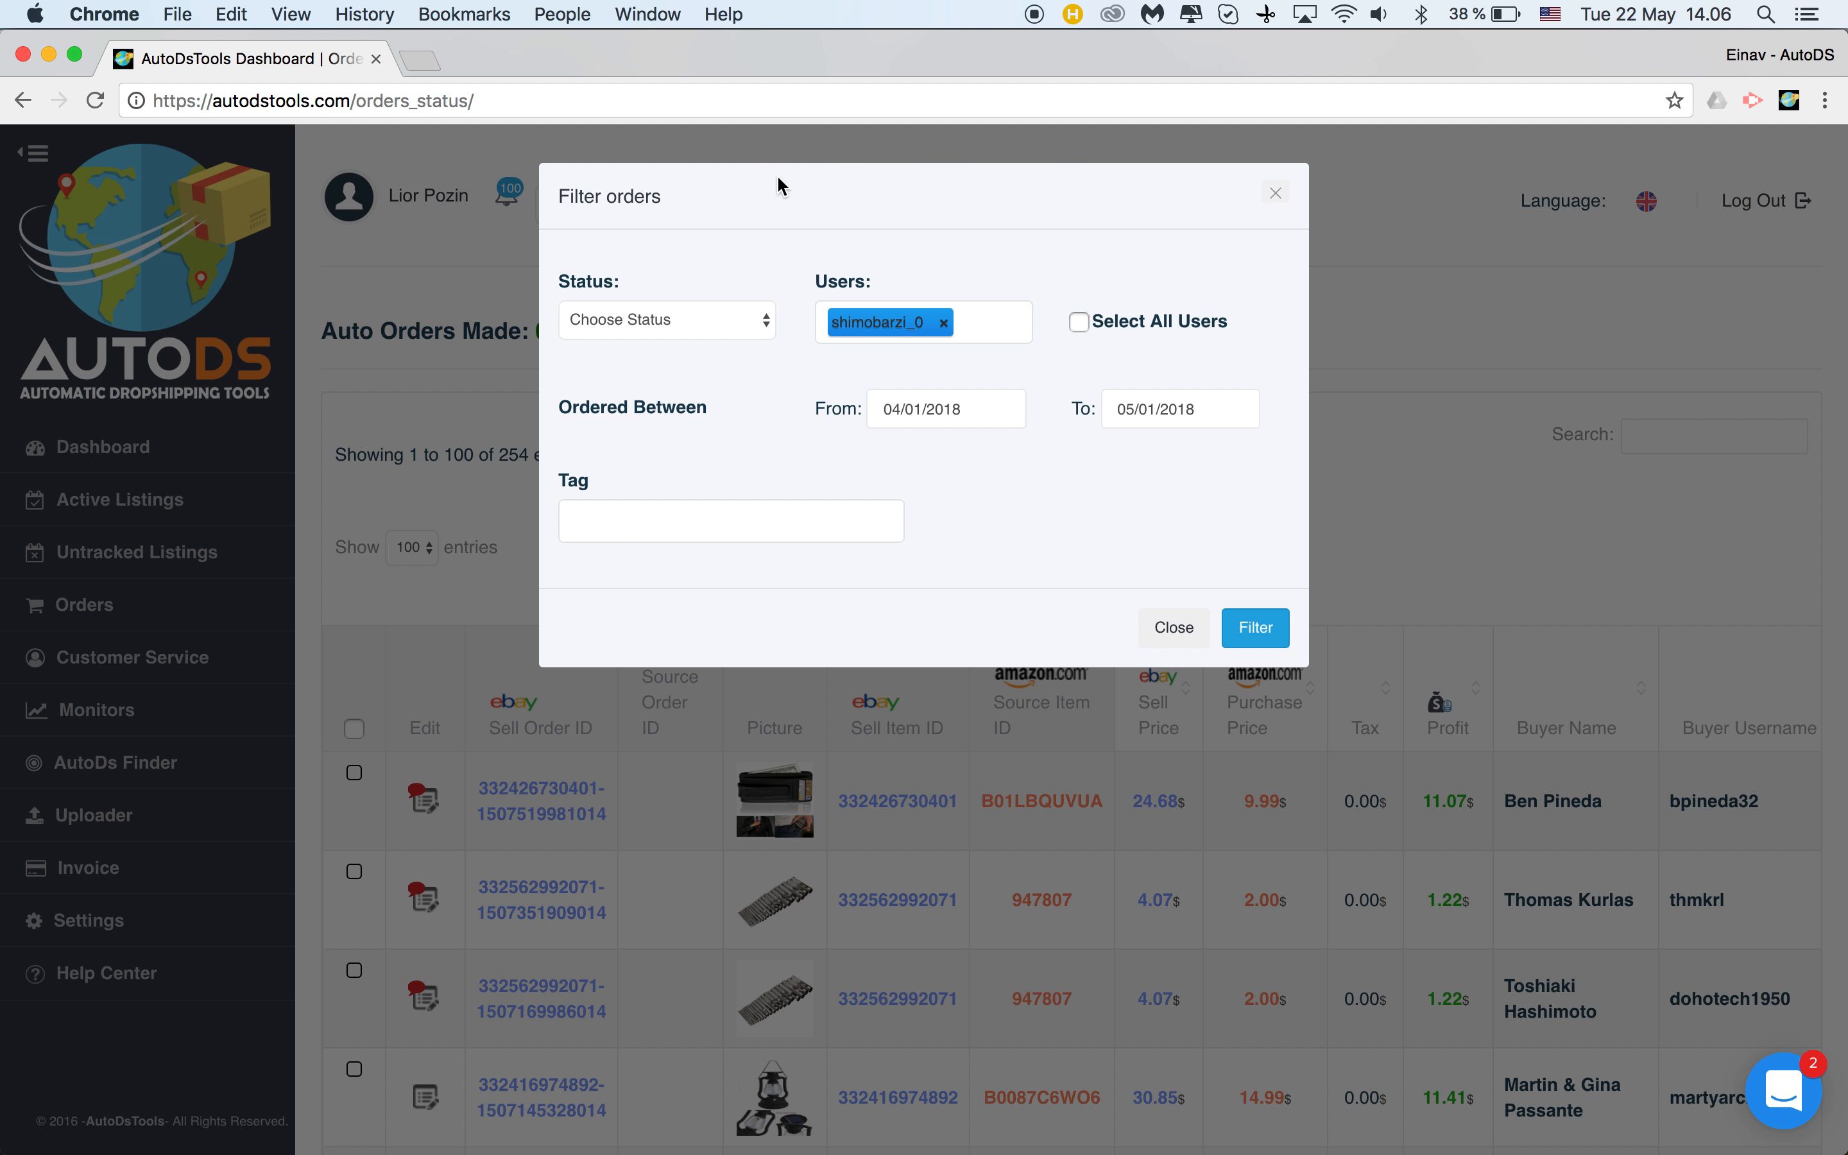
{"action": "mouse_move", "coordinate": [1105, 321]}
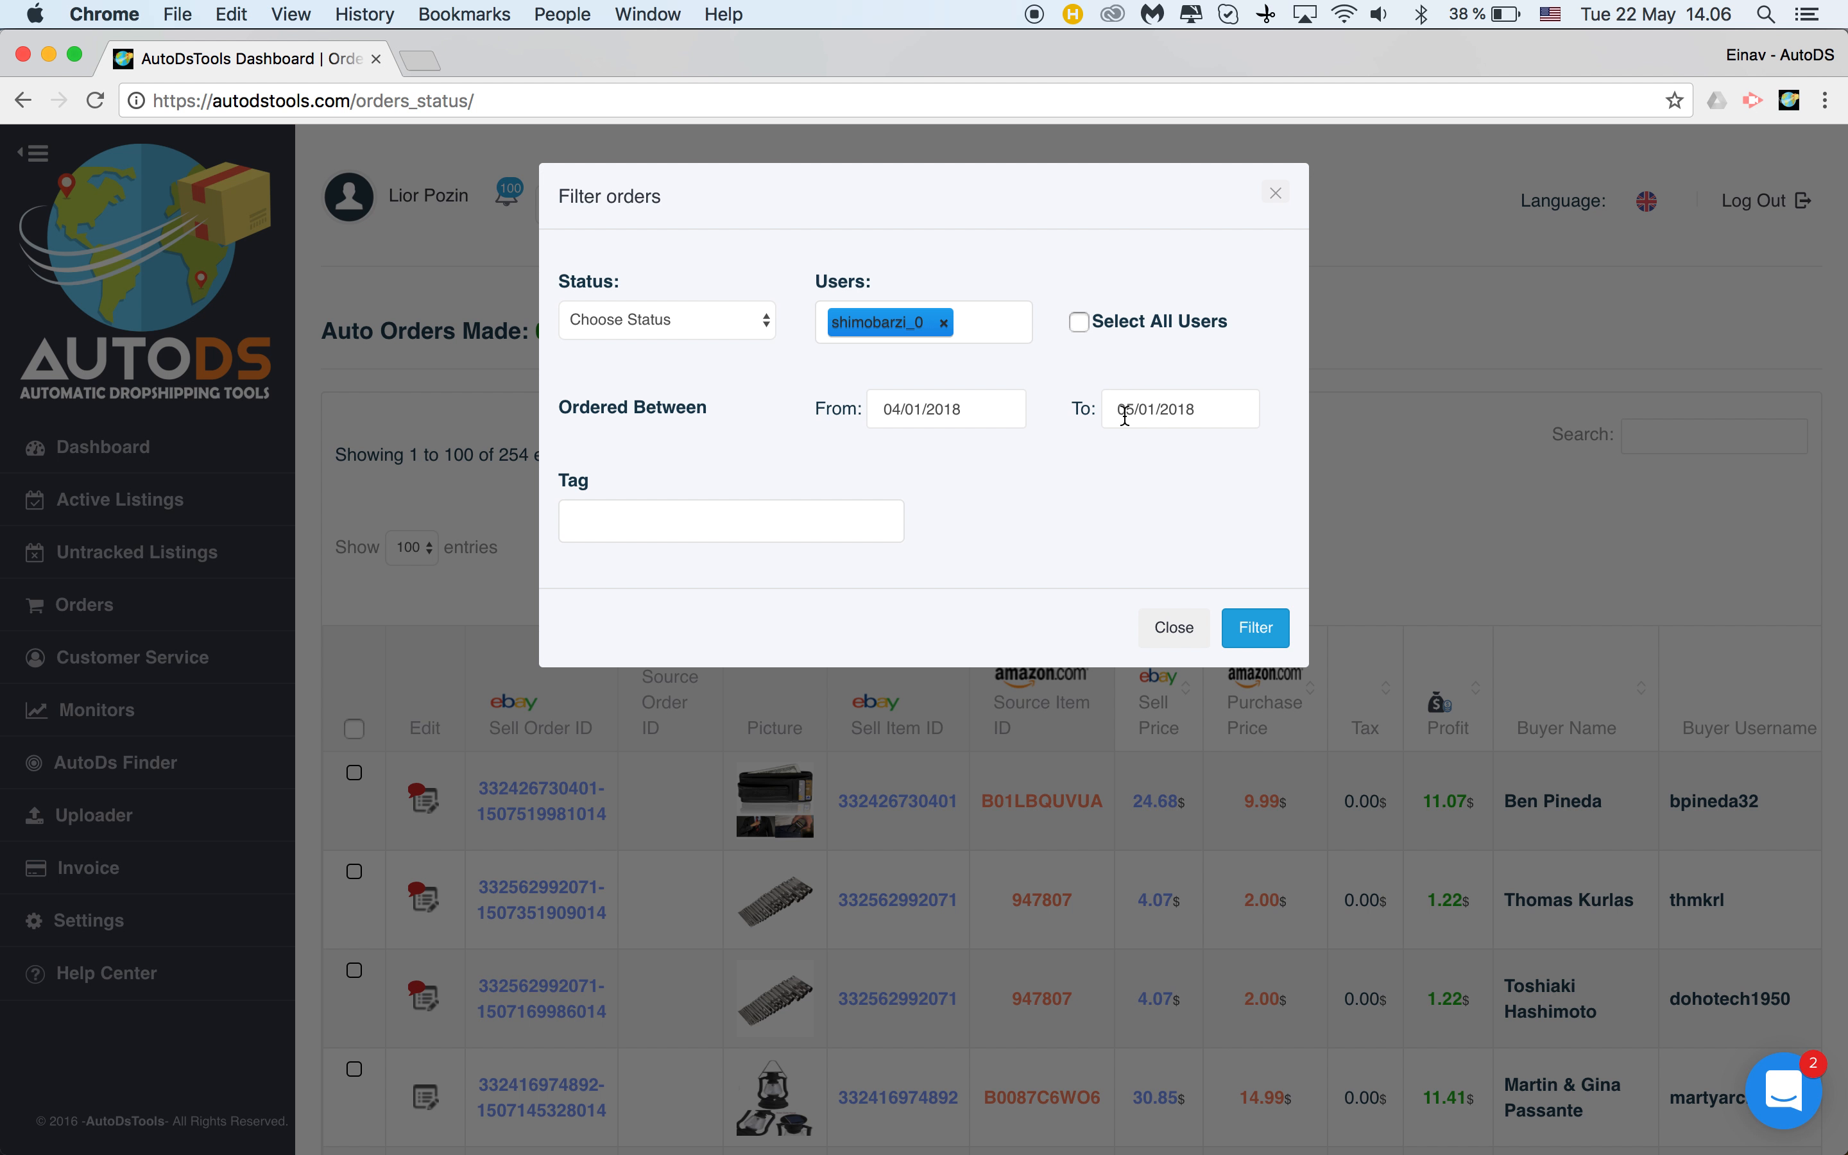
Apply the user and date filter; the orders list shows no matching entries
{"action": "left_click", "coordinate": [1256, 628]}
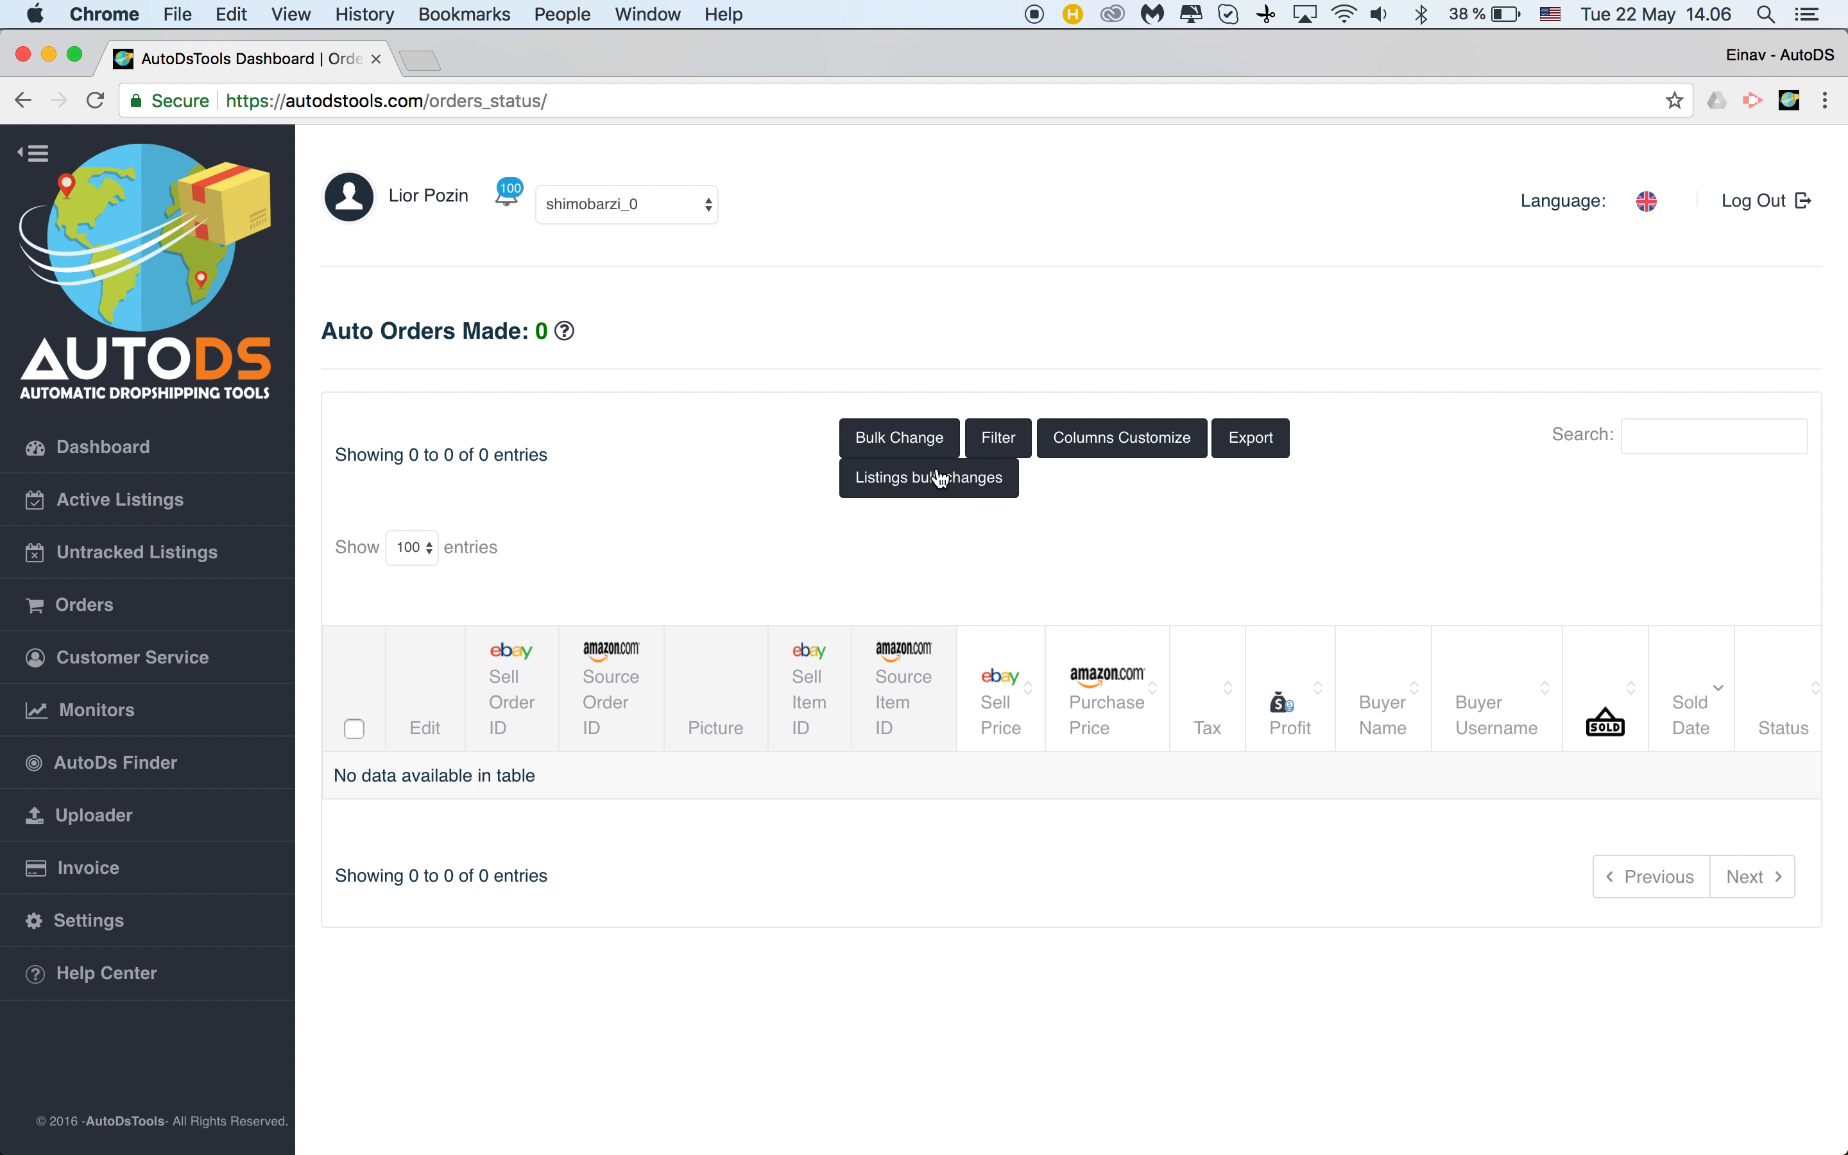
{"action": "mouse_move", "coordinate": [632, 614]}
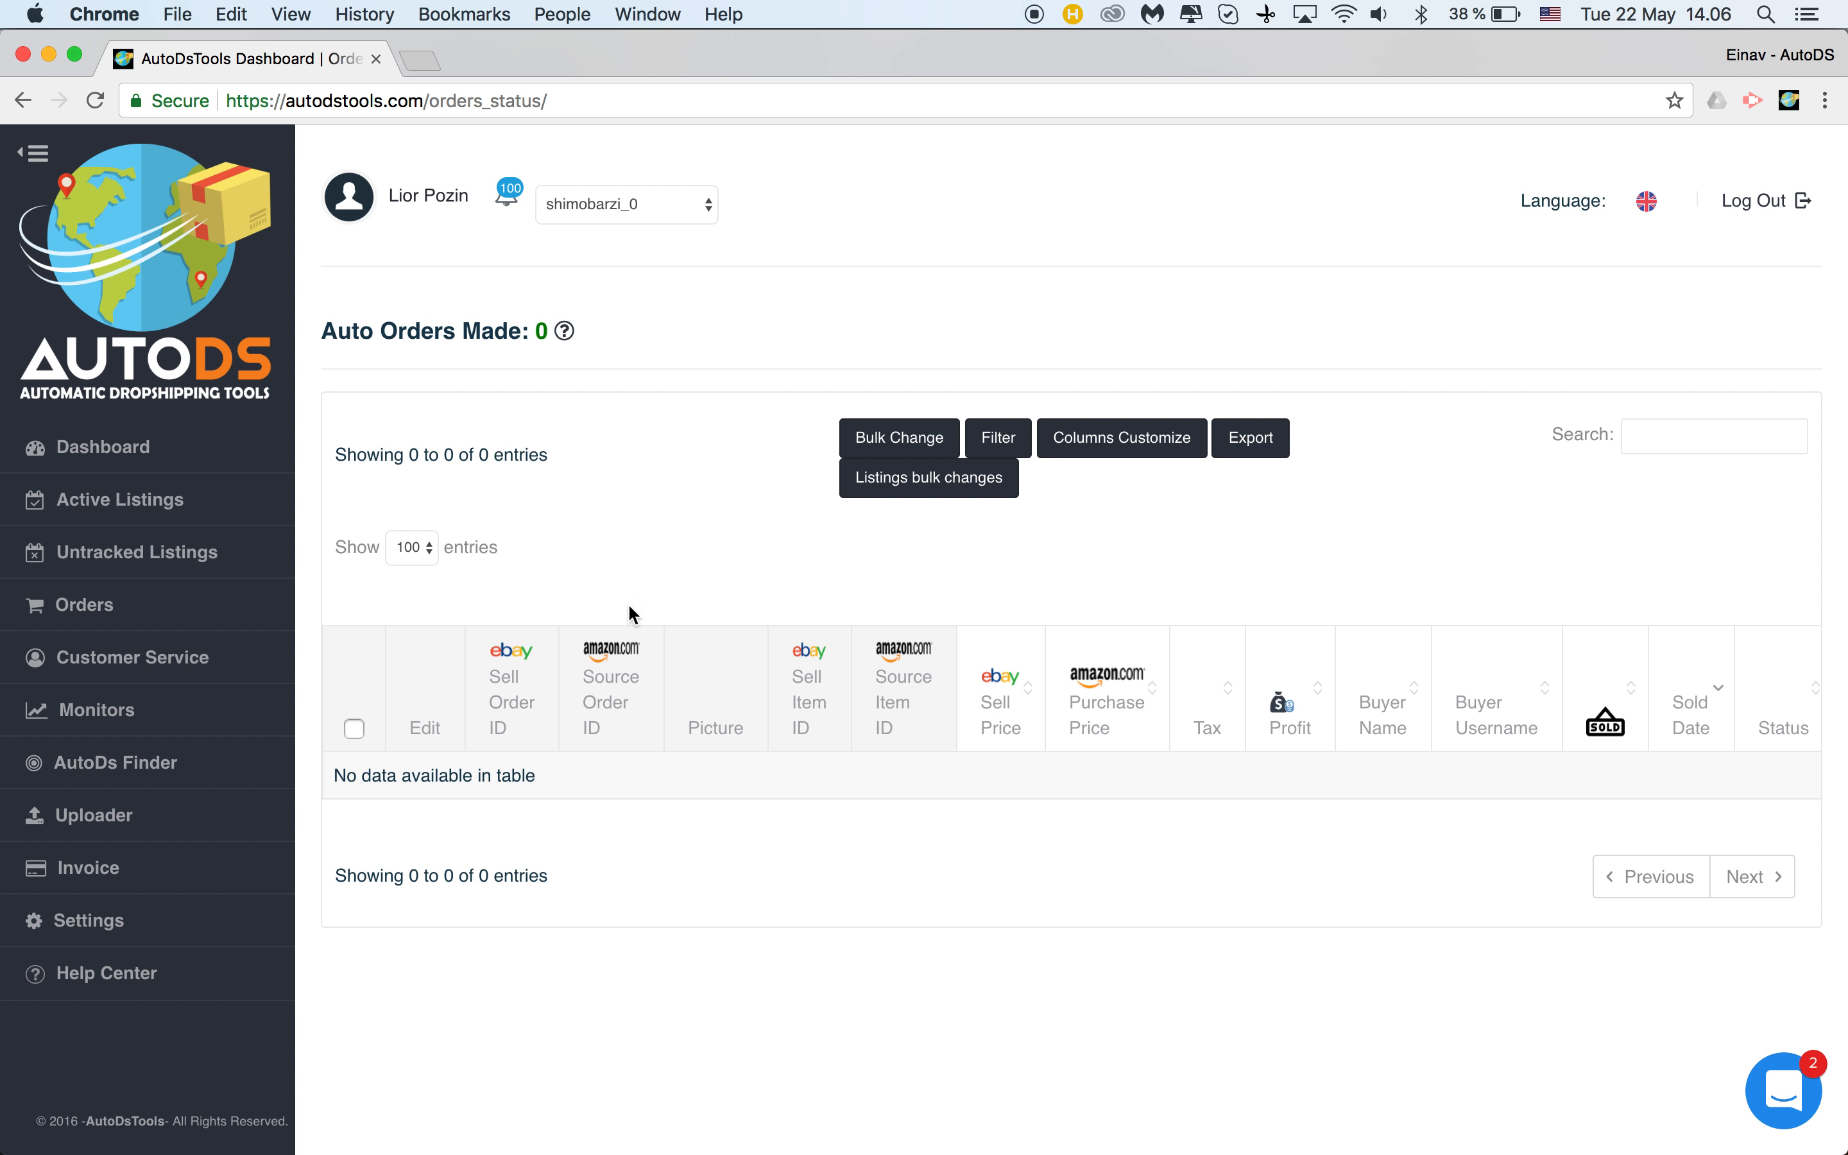
{"action": "mouse_move", "coordinate": [757, 684]}
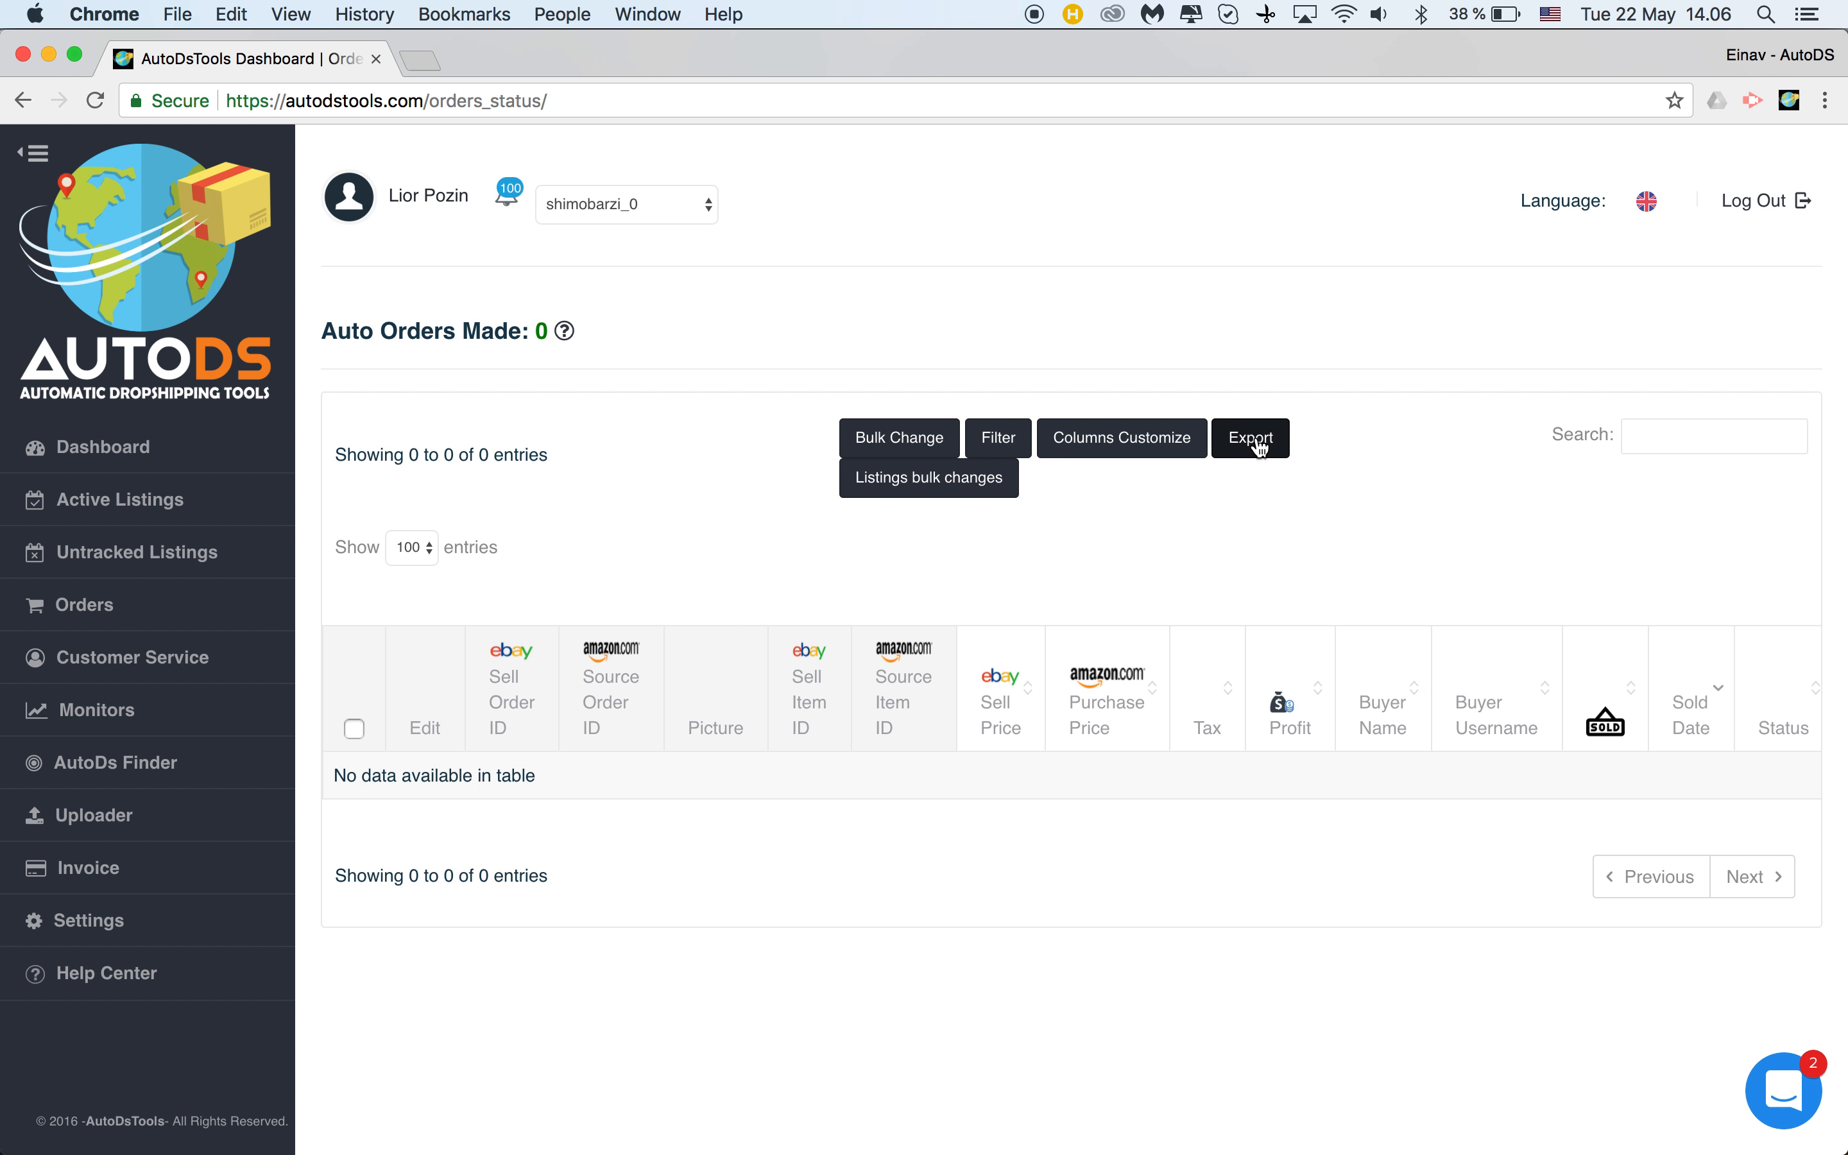
Export the filtered orders as the downloaded file 04-01-2018 export (2).csv
{"action": "left_click", "coordinate": [1249, 437]}
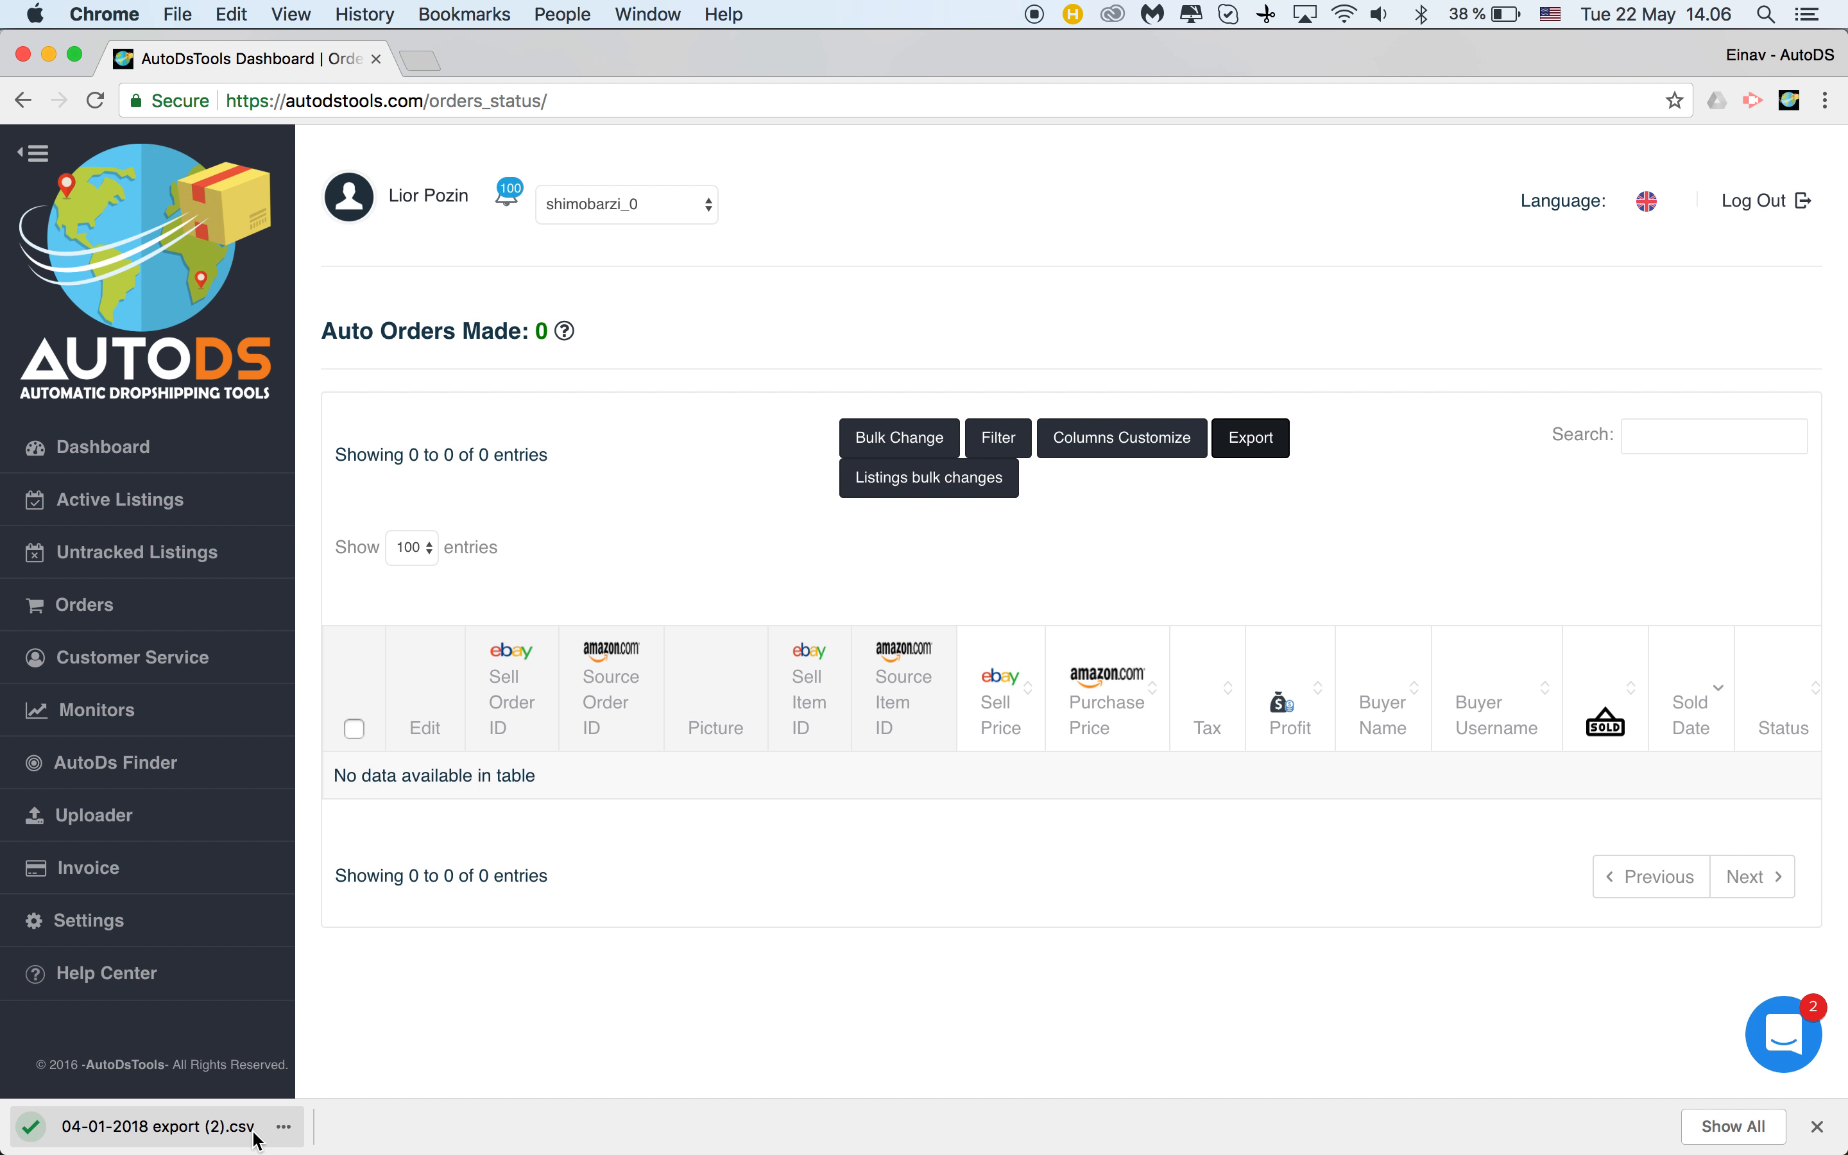
{"action": "mouse_move", "coordinate": [207, 1127]}
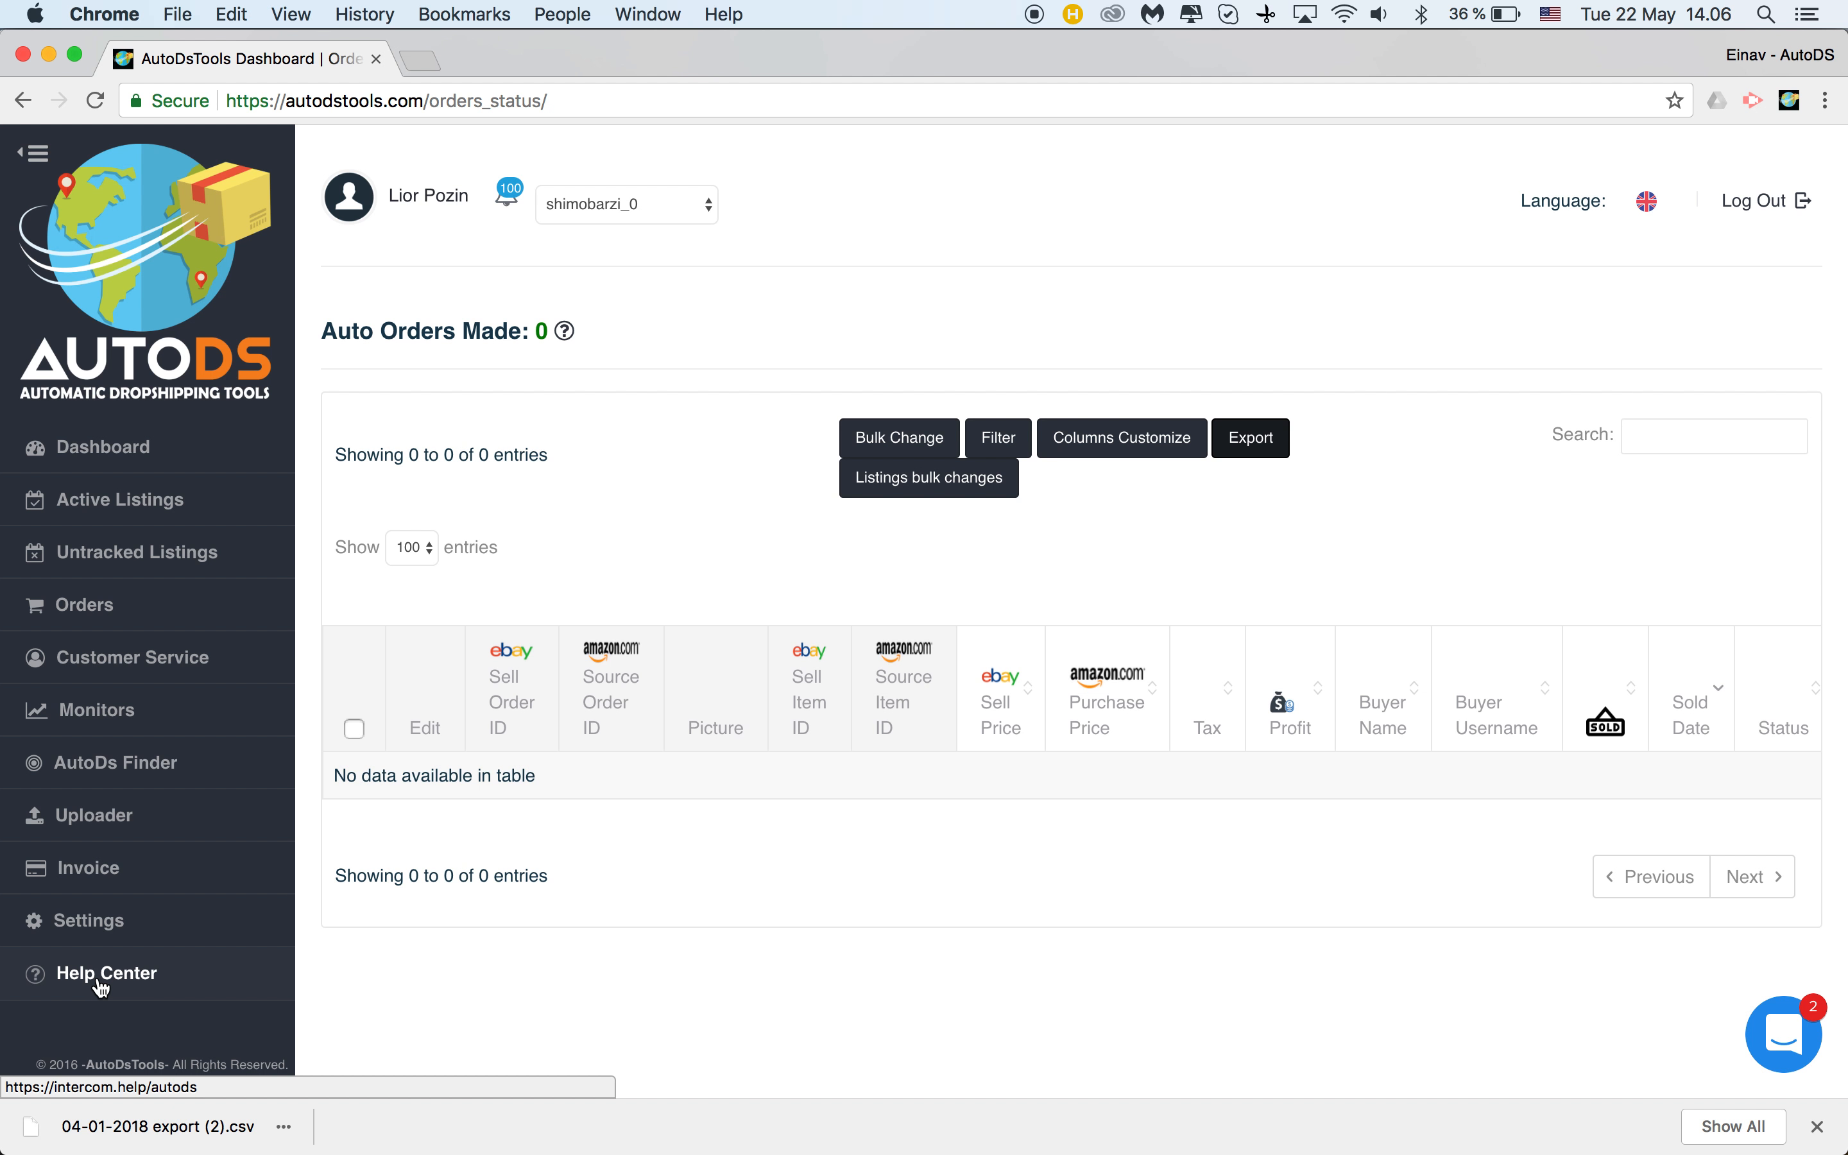
{"action": "mouse_move", "coordinate": [1365, 876]}
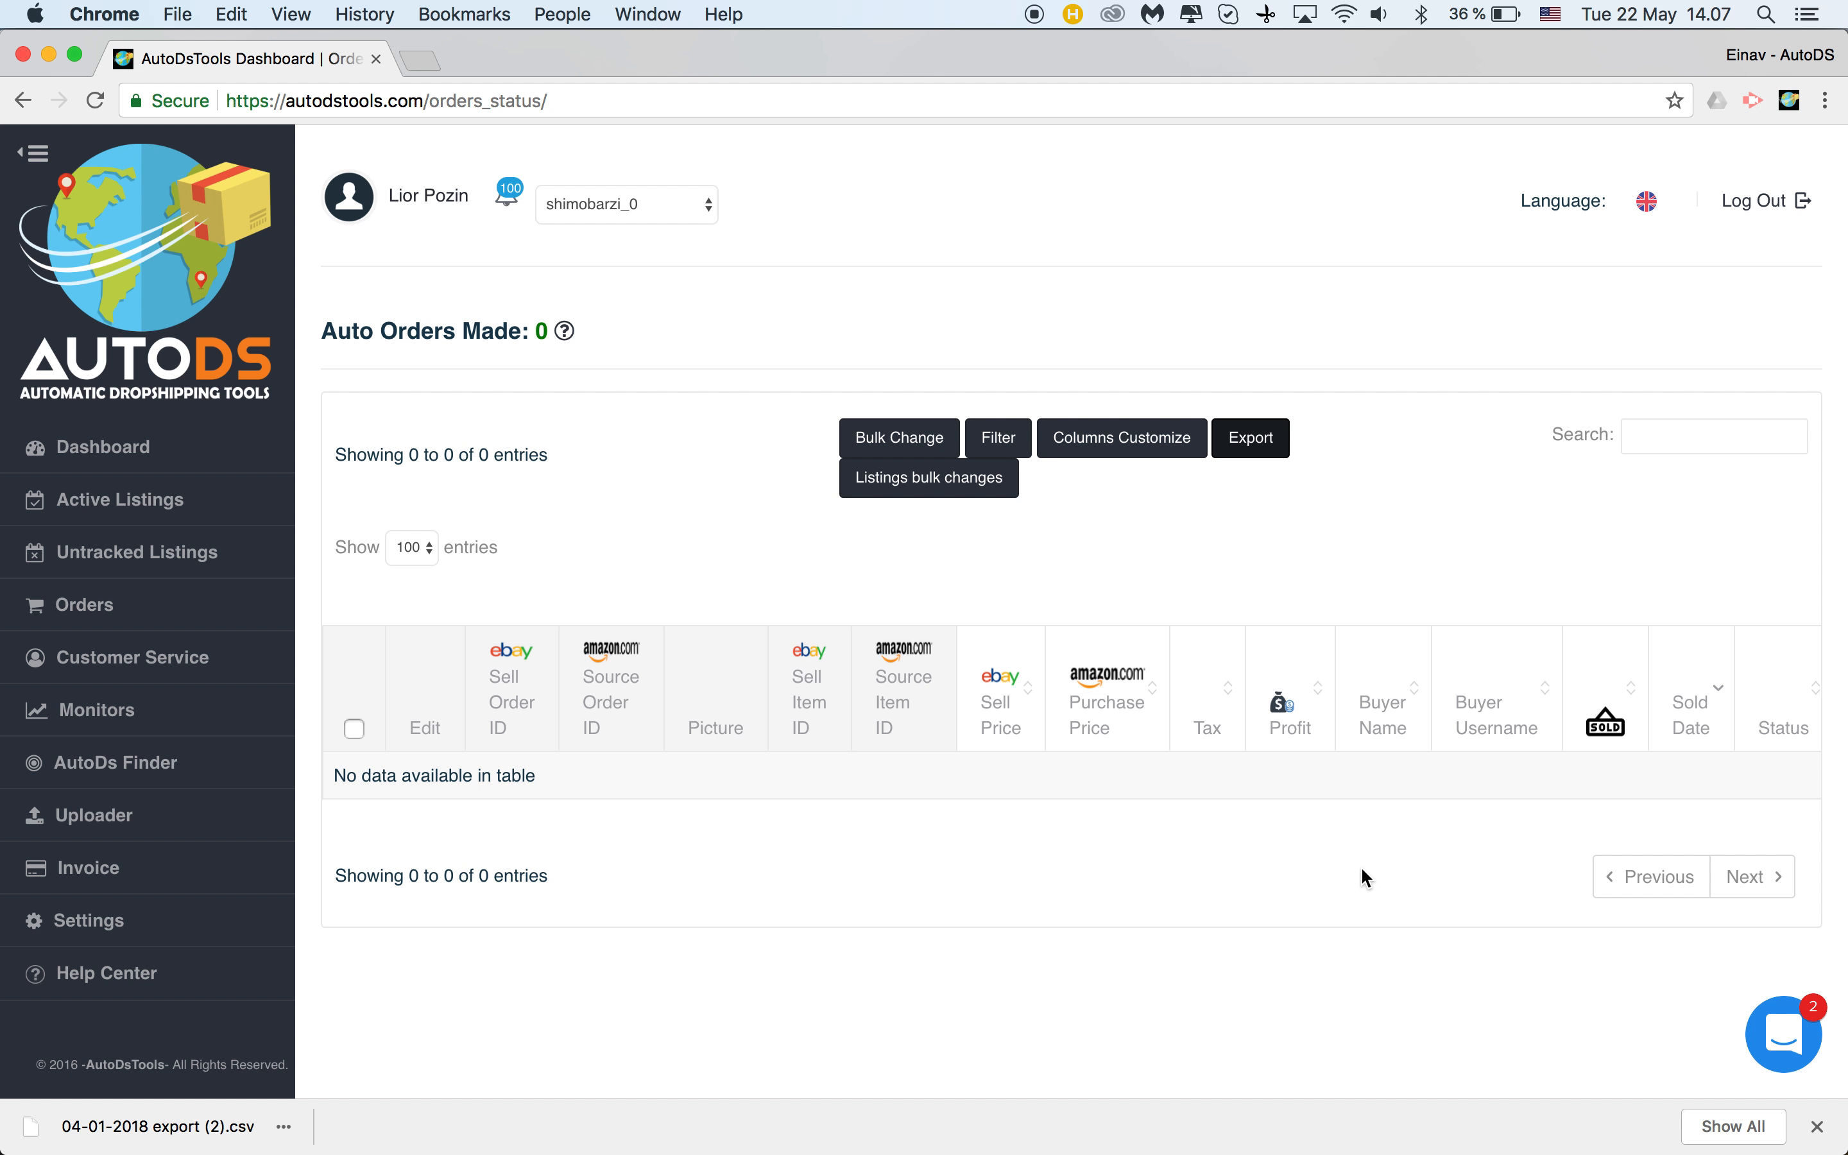